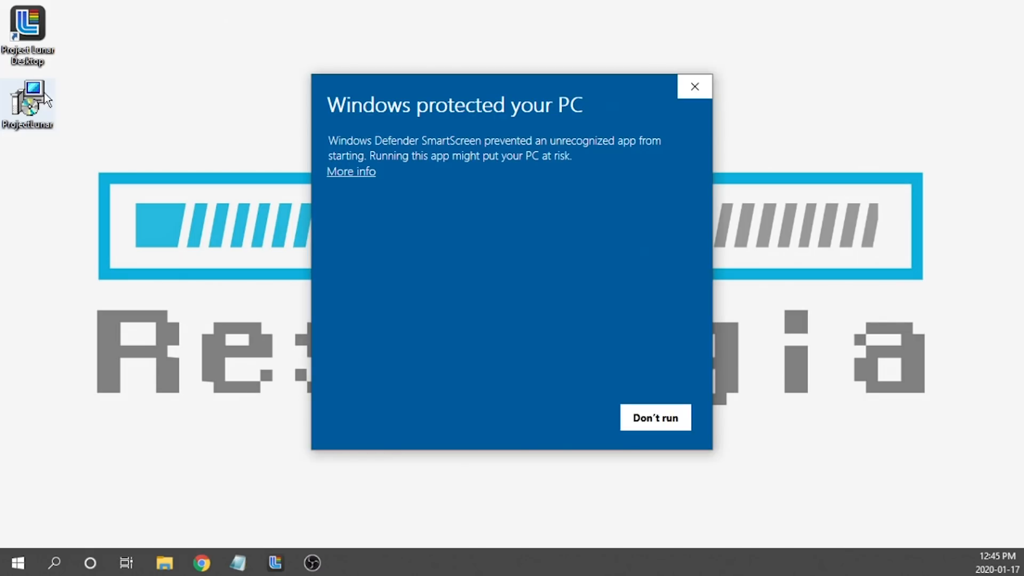
mouse_move(360, 182)
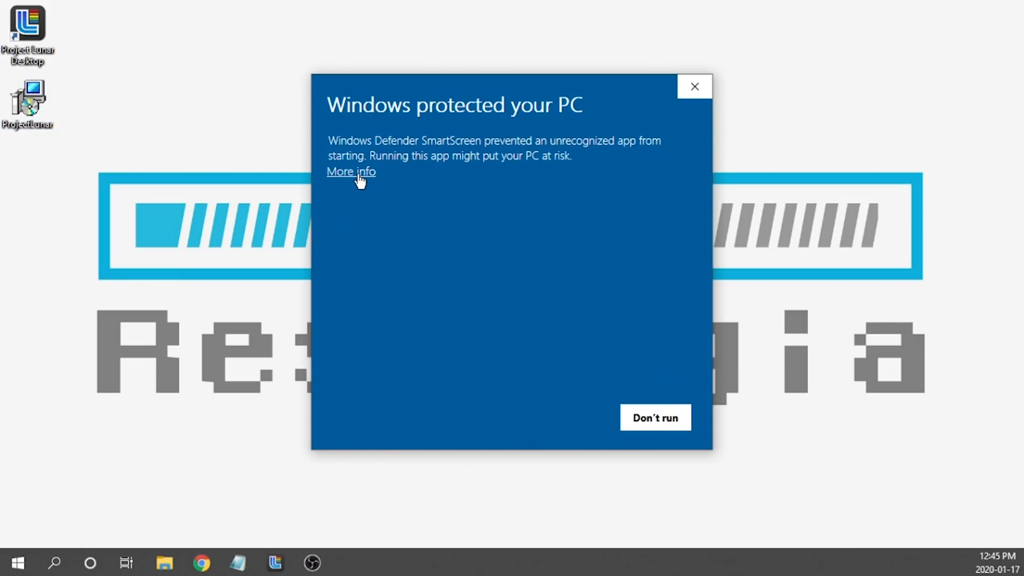
- Run the unrecognized Project Lunar installer, keeping the desktop shortcut and skipping launch after setup
left_click(351, 172)
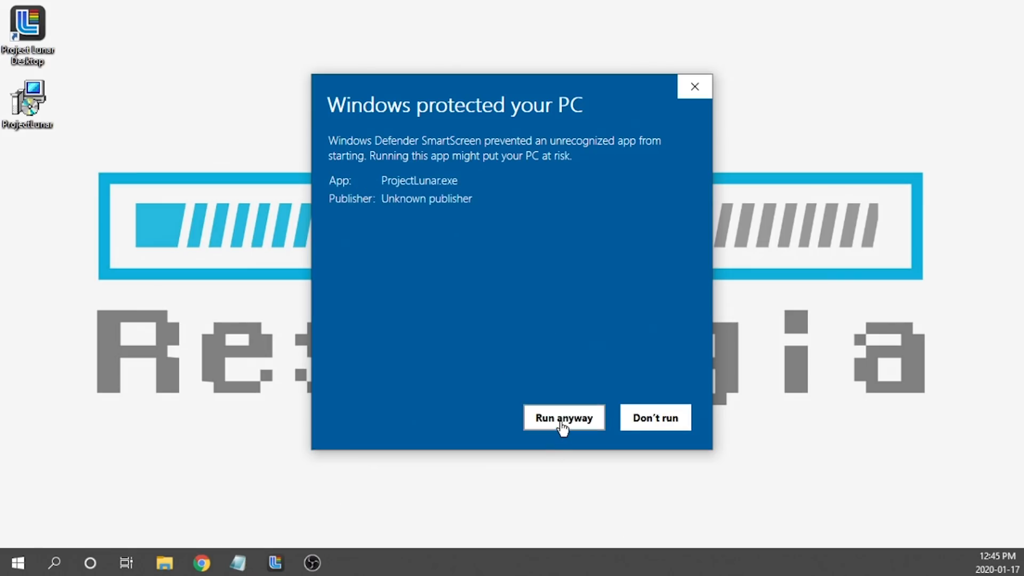
left_click(563, 417)
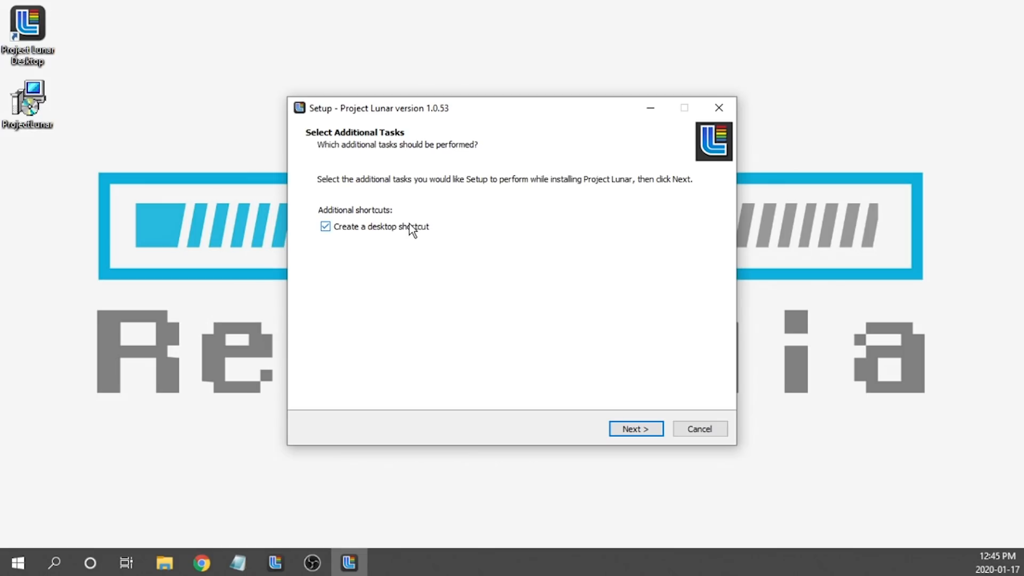
mouse_move(410, 232)
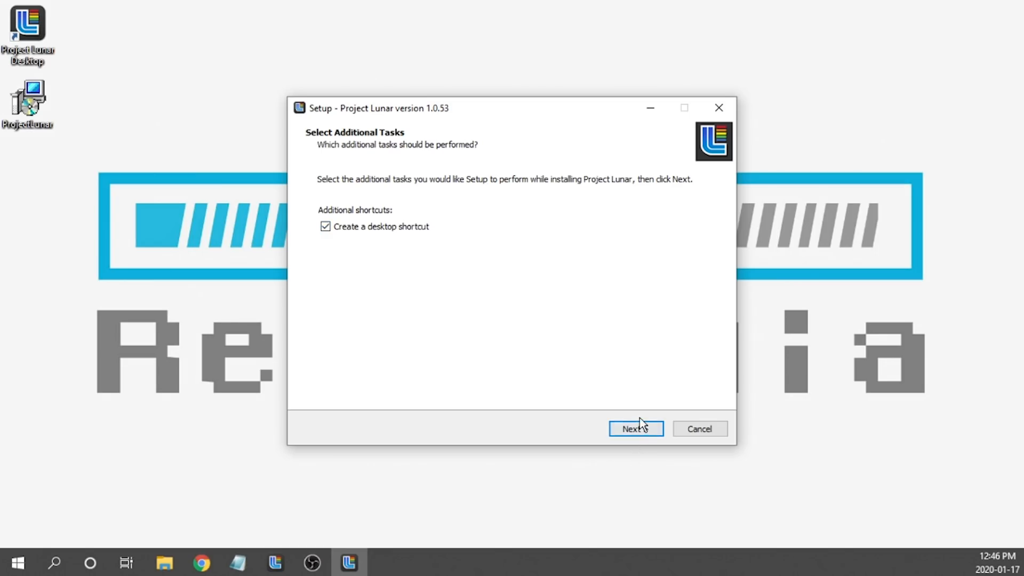
left_click(634, 428)
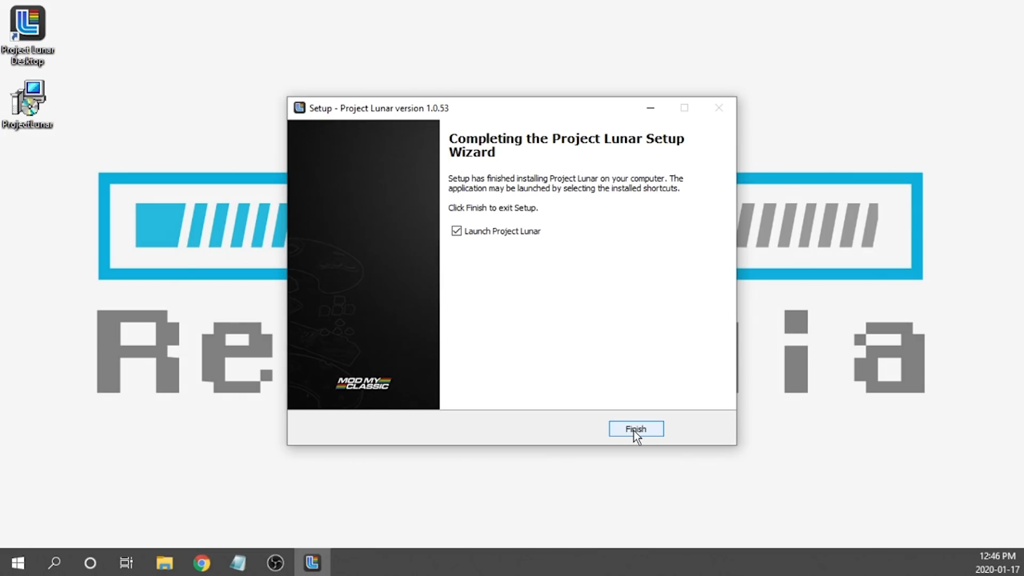
mouse_move(529, 176)
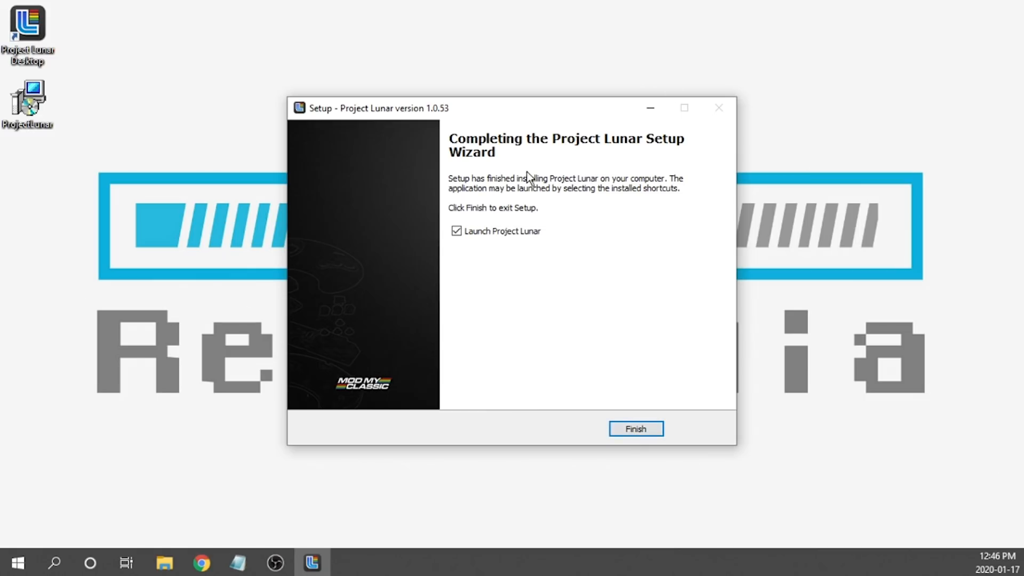
left_click(456, 231)
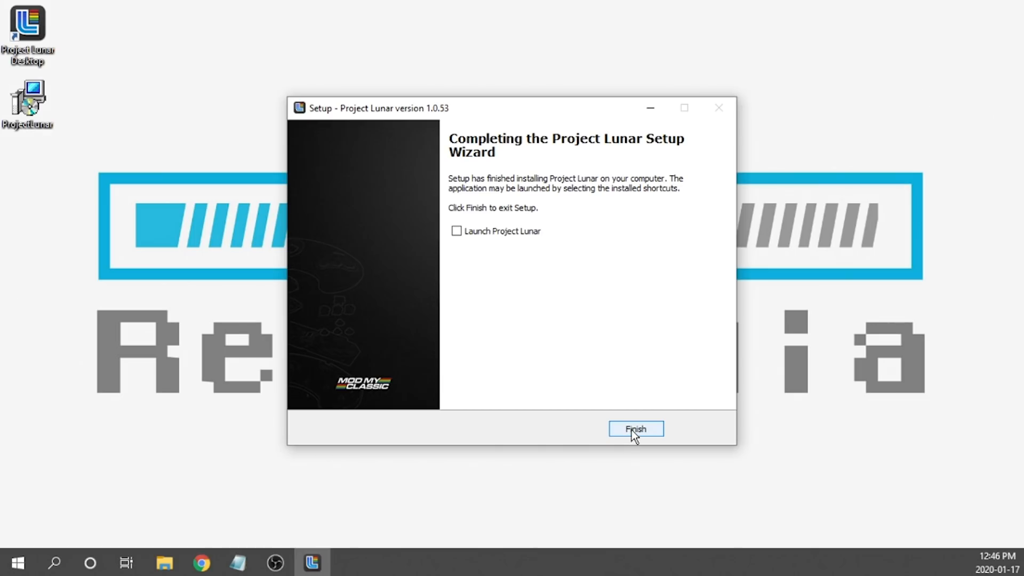
left_click(635, 429)
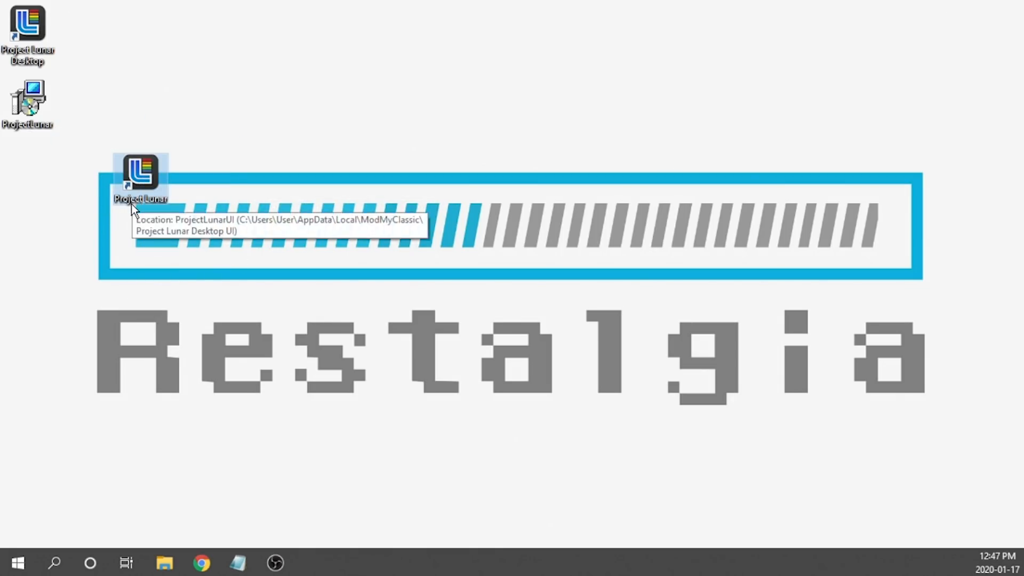
mouse_move(134, 209)
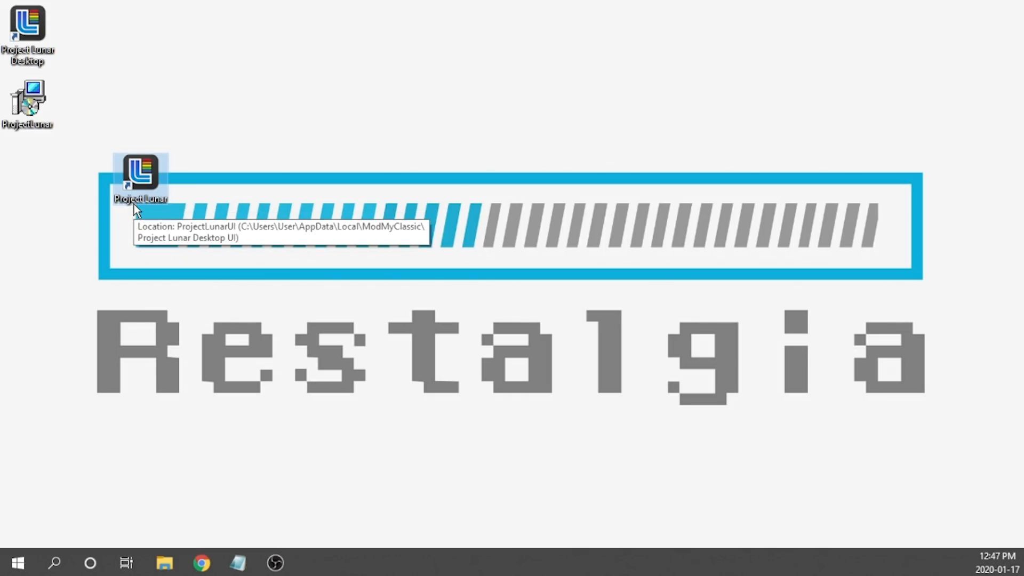
mouse_move(148, 166)
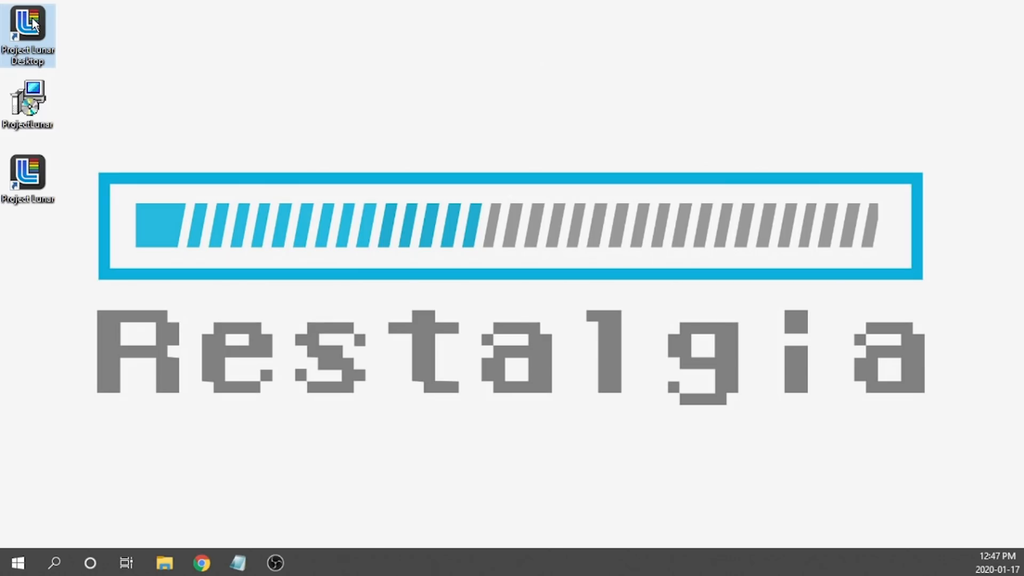
mouse_move(35, 32)
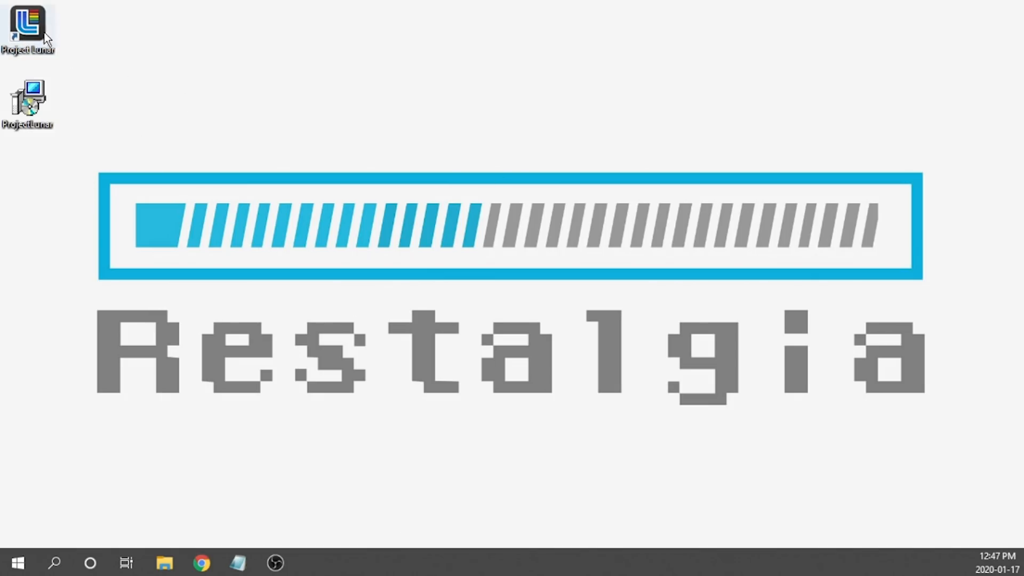
mouse_move(29, 29)
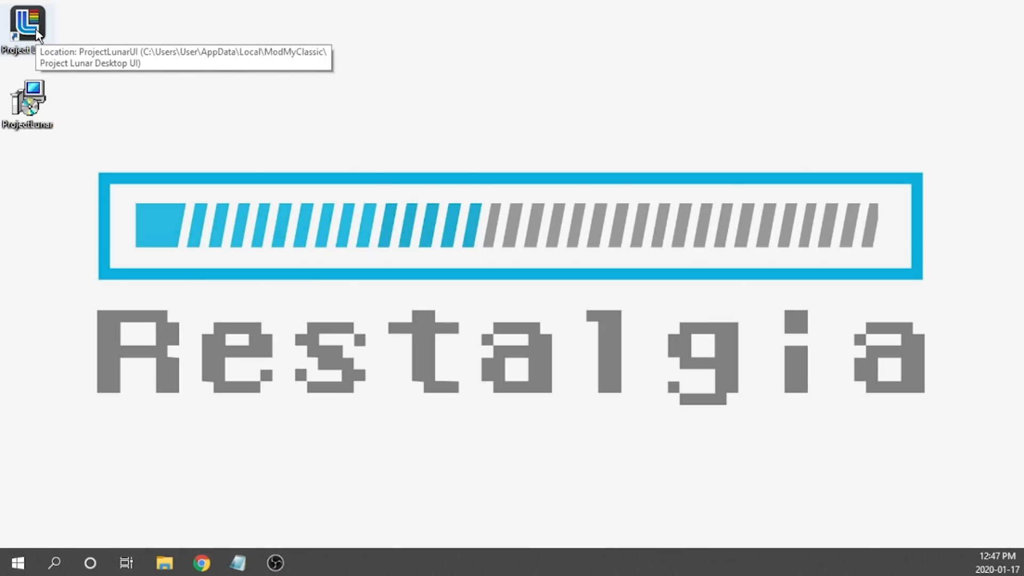
- Launch Project Lunar 1.0.53 from its desktop shortcut
double_click(27, 26)
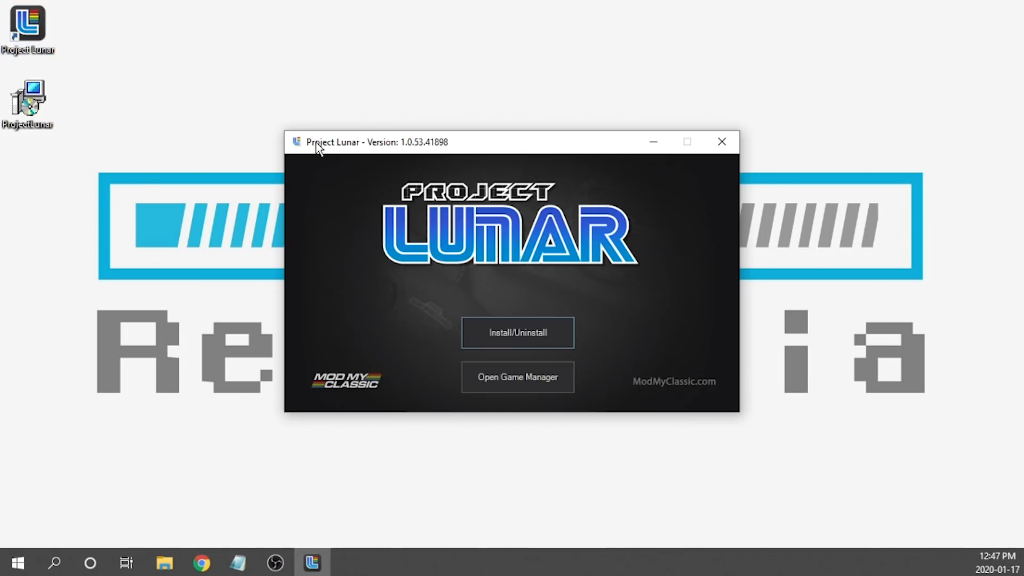
mouse_move(409, 152)
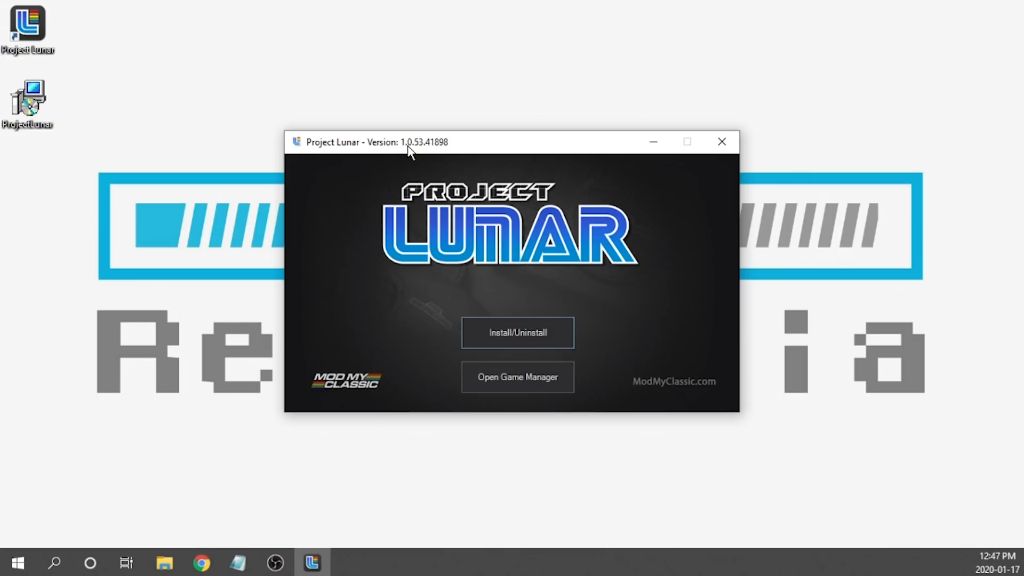
mouse_move(429, 152)
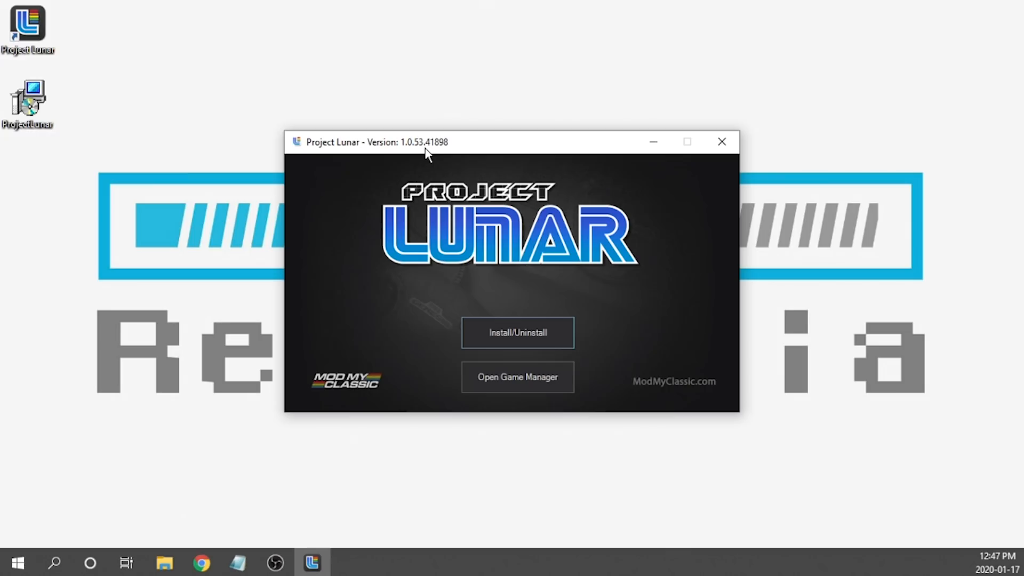
mouse_move(401, 151)
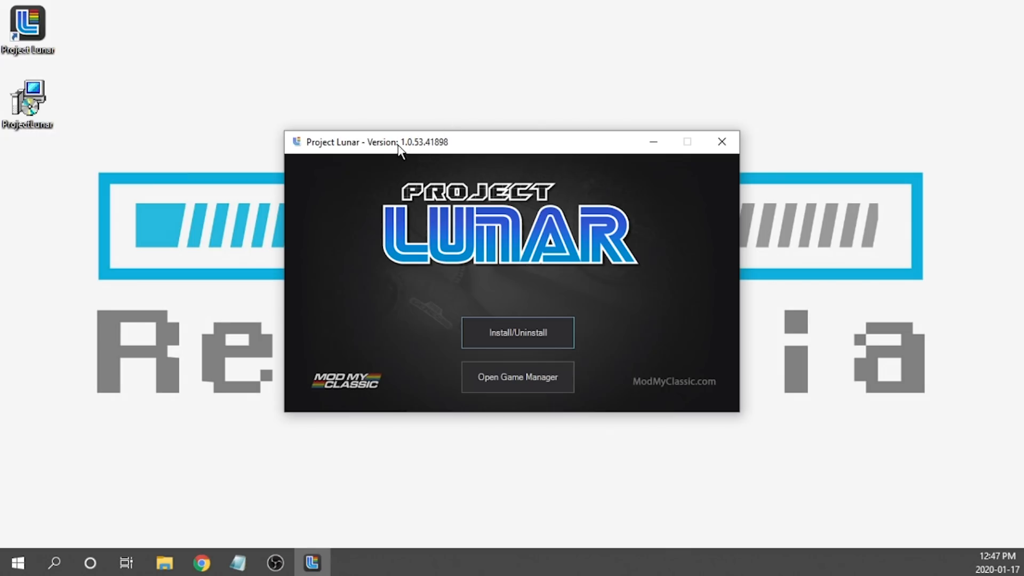
mouse_move(422, 150)
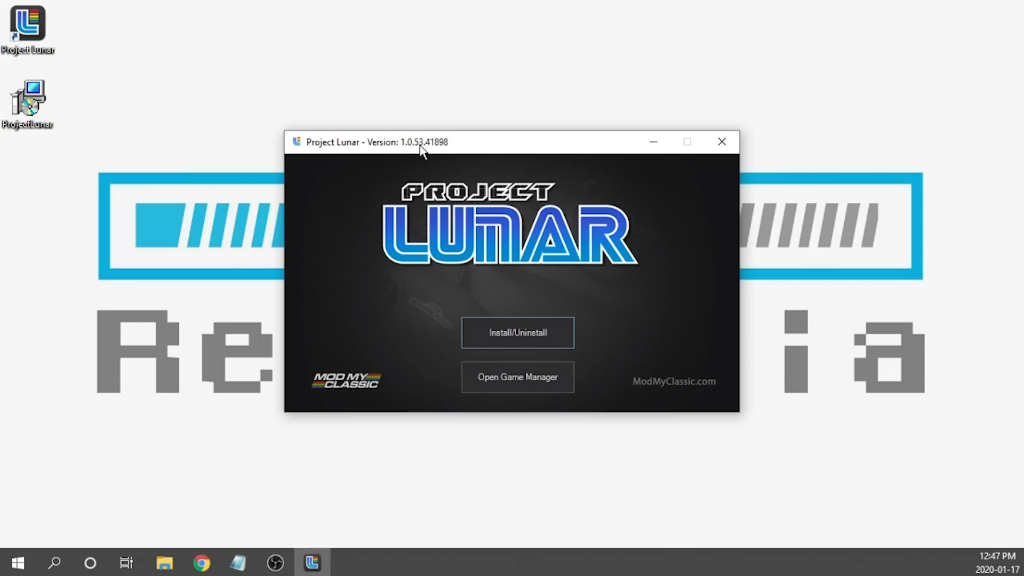
mouse_move(517, 377)
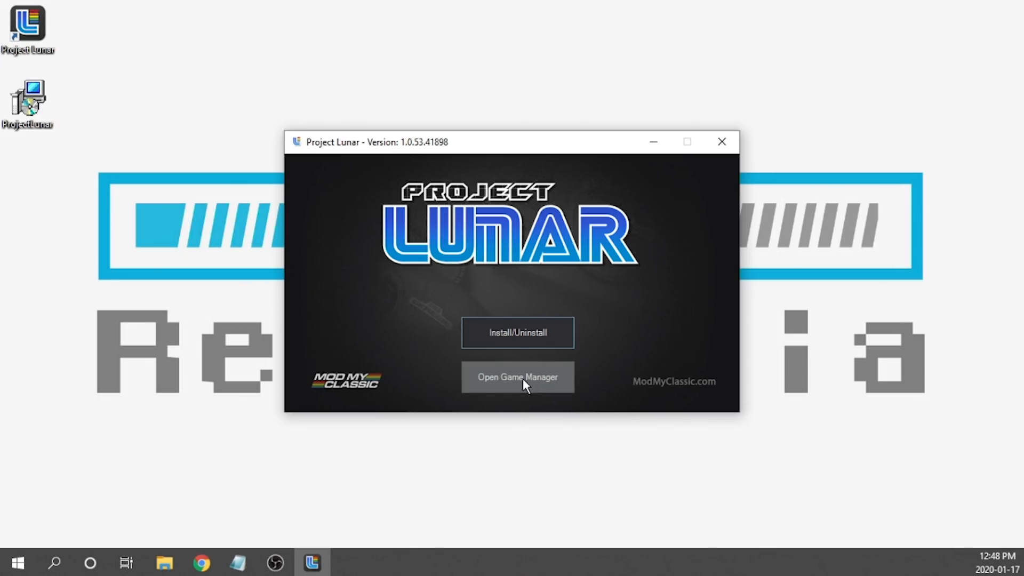
- Open the Game Manager for the connected Mega Drive Mini USA library
left_click(517, 377)
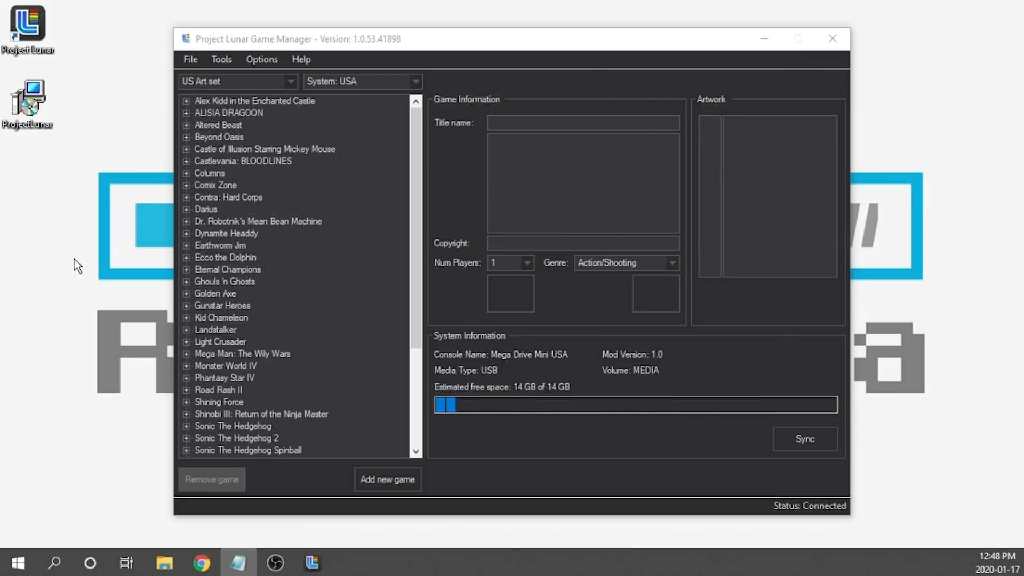
mouse_move(262, 59)
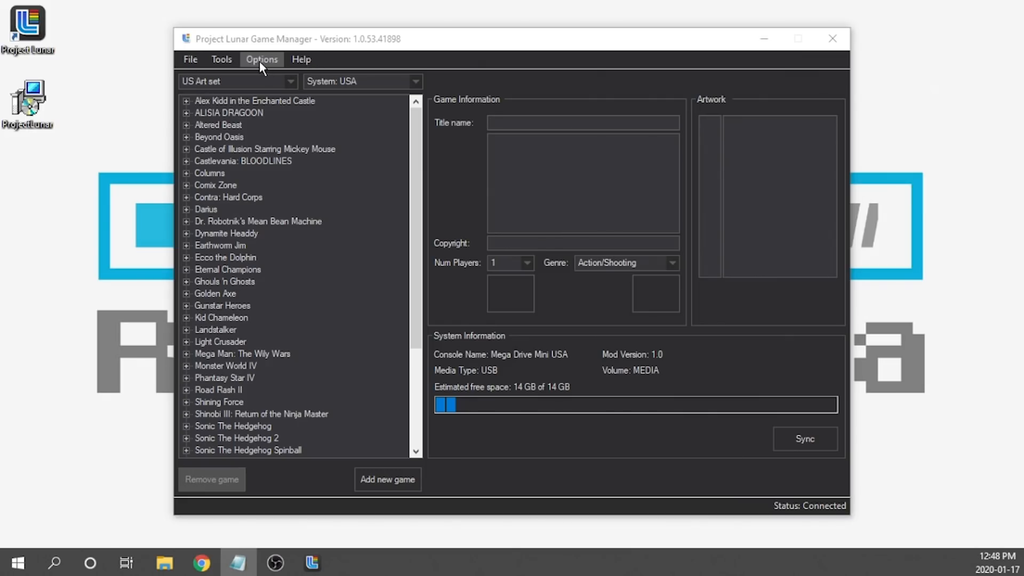
- Show the Options menu's 'Force specific region BG' choices, with Restore Default active
left_click(261, 59)
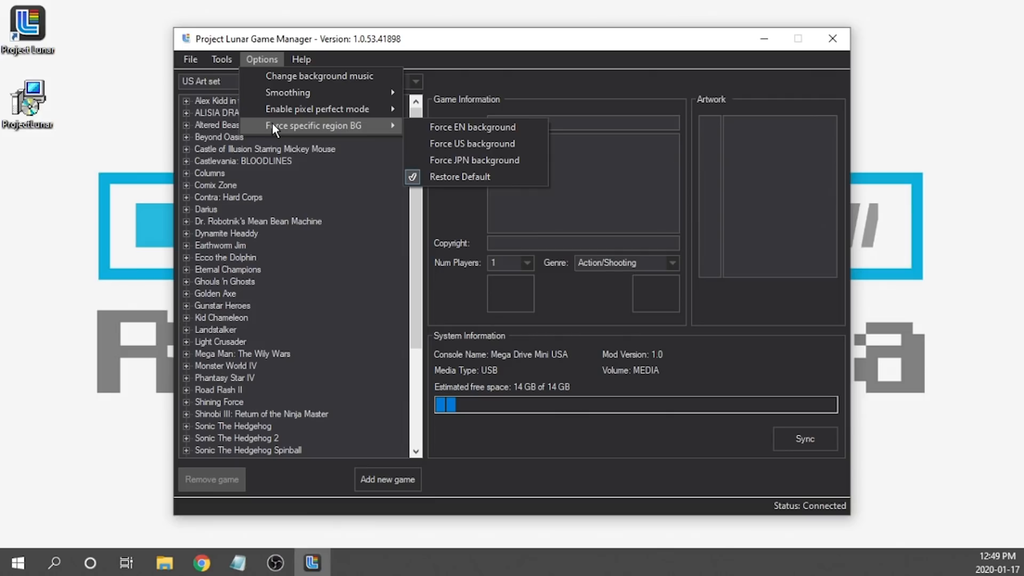
mouse_move(475, 160)
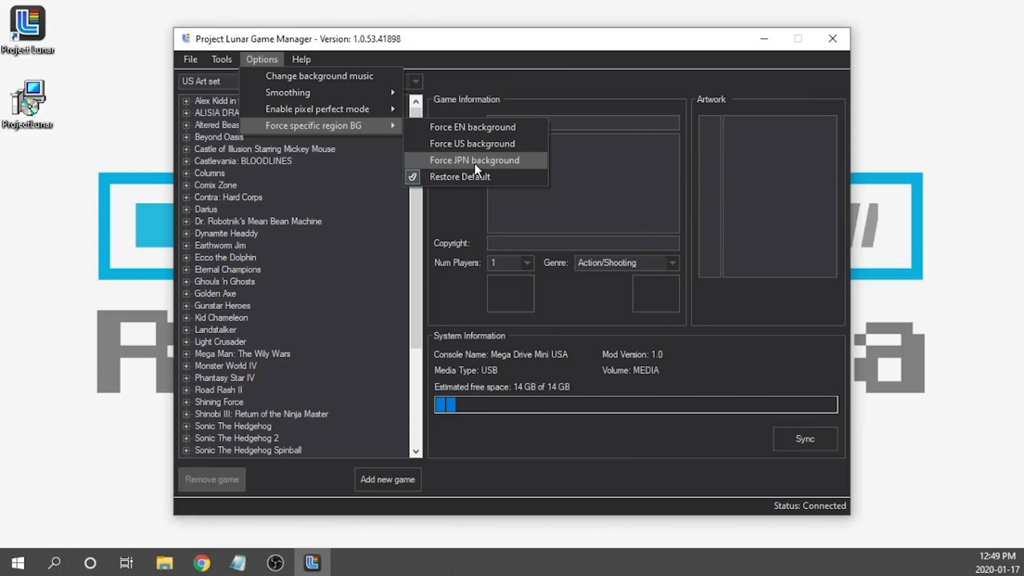
mouse_move(317, 109)
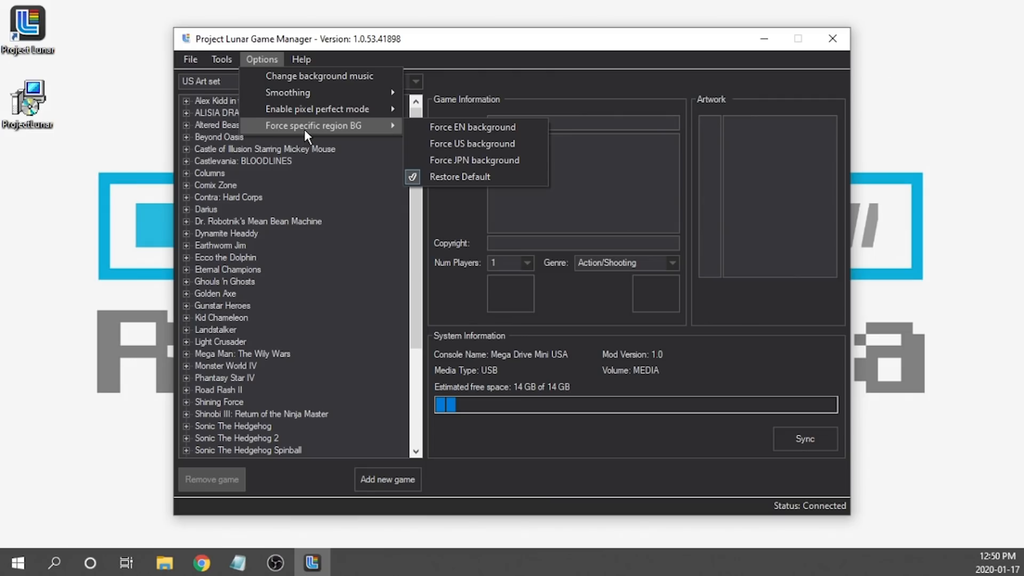
left_click(221, 59)
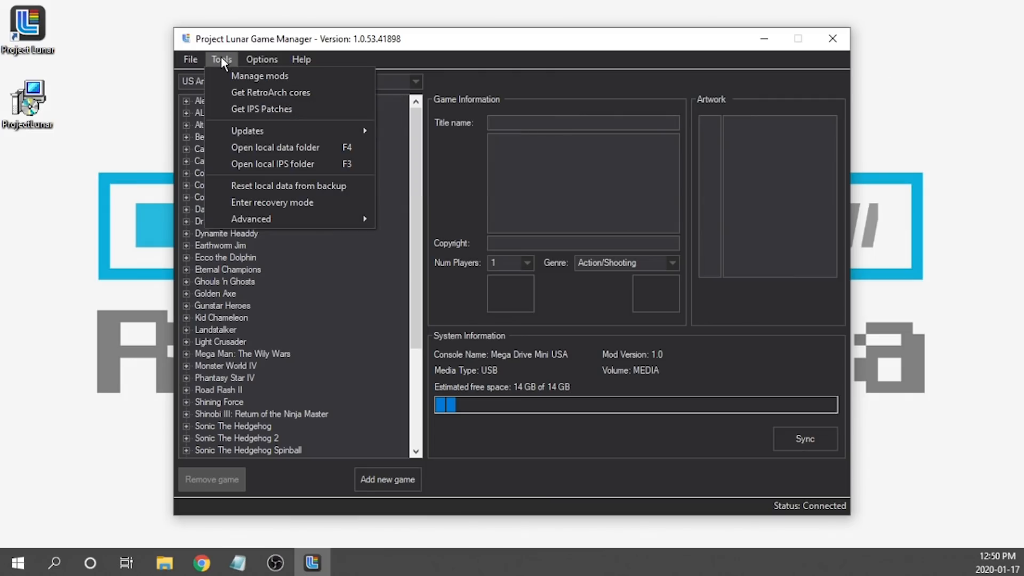
mouse_move(273, 163)
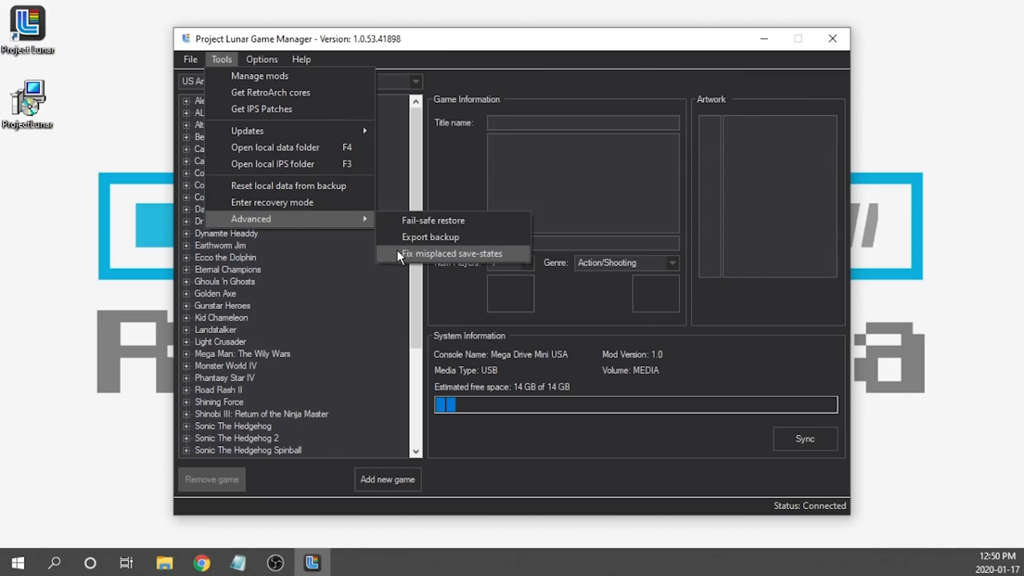
mouse_move(401, 263)
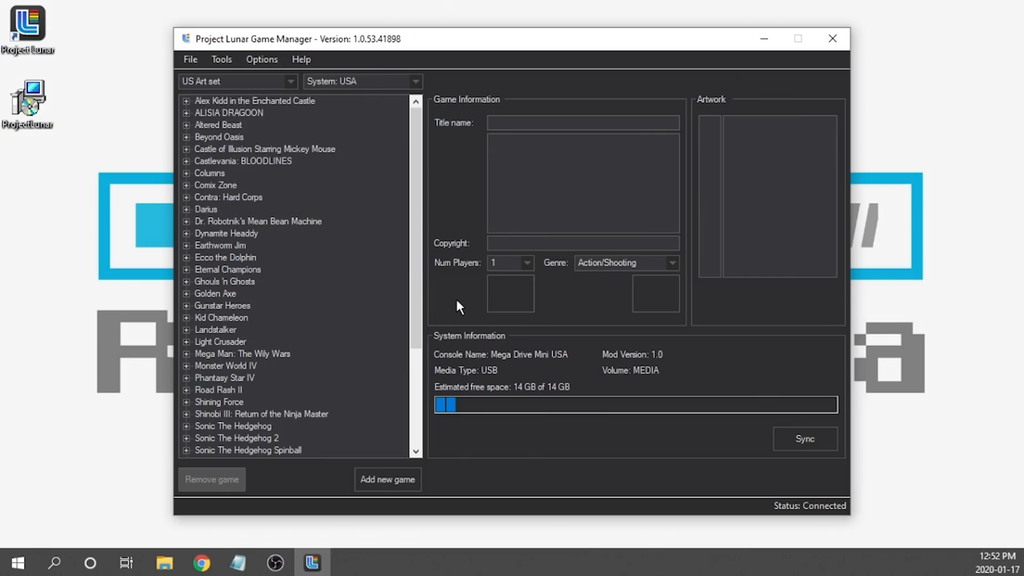
mouse_move(436, 341)
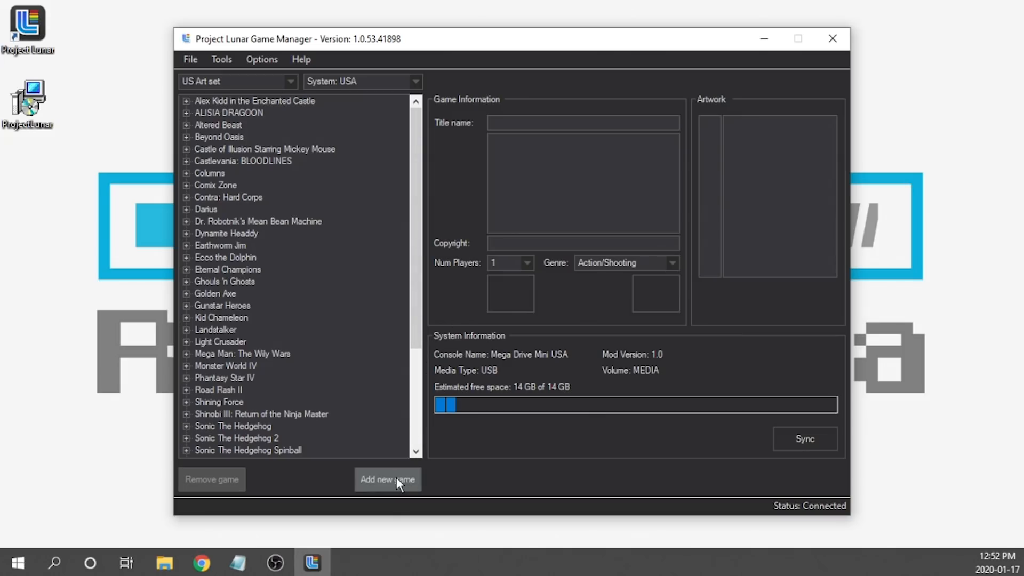
- Add 'Adventures of Batman & Robin, The.smc' from Roms > SNES and list its executor cores
left_click(387, 479)
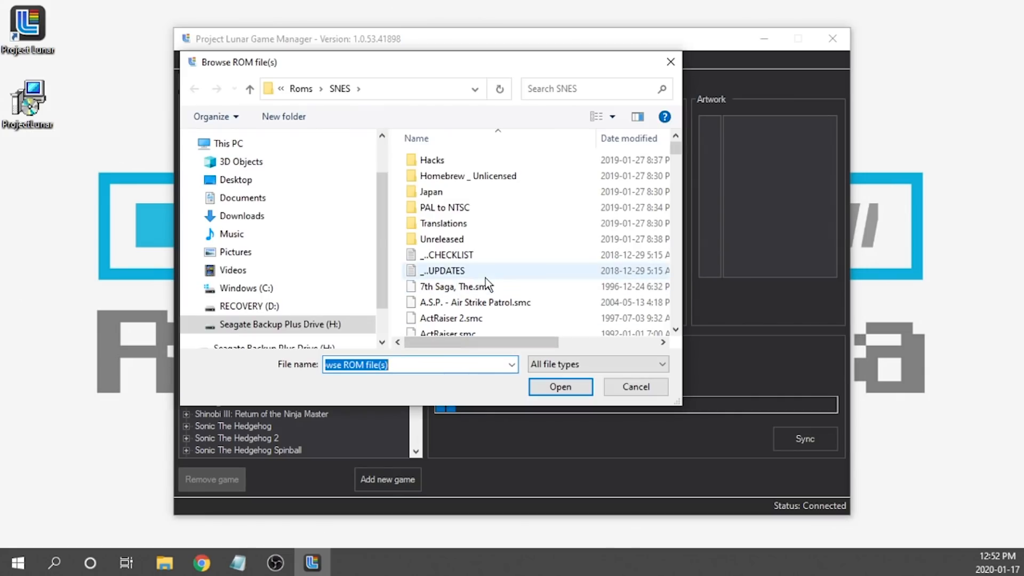
mouse_move(501, 210)
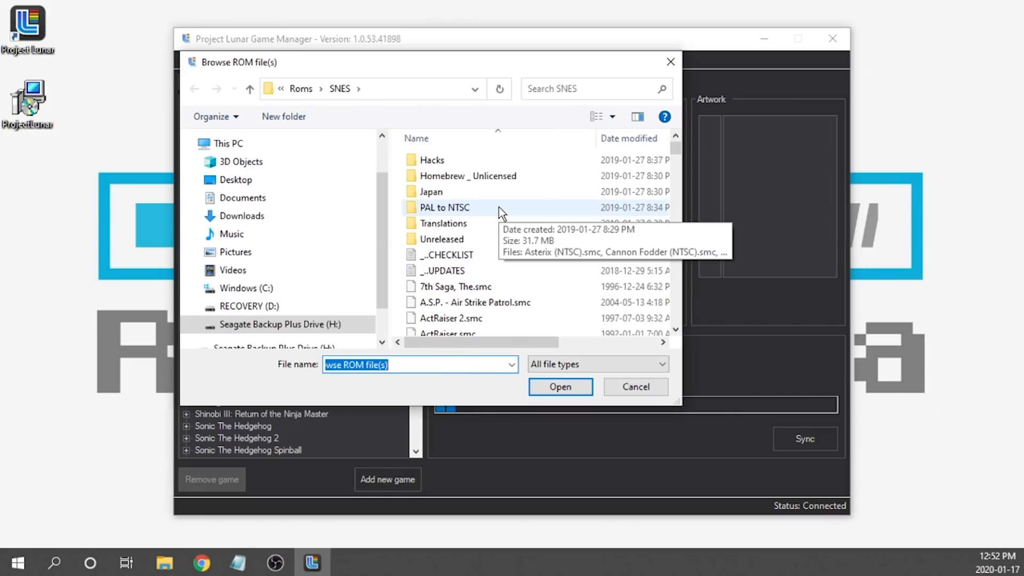
scroll("down", 3)
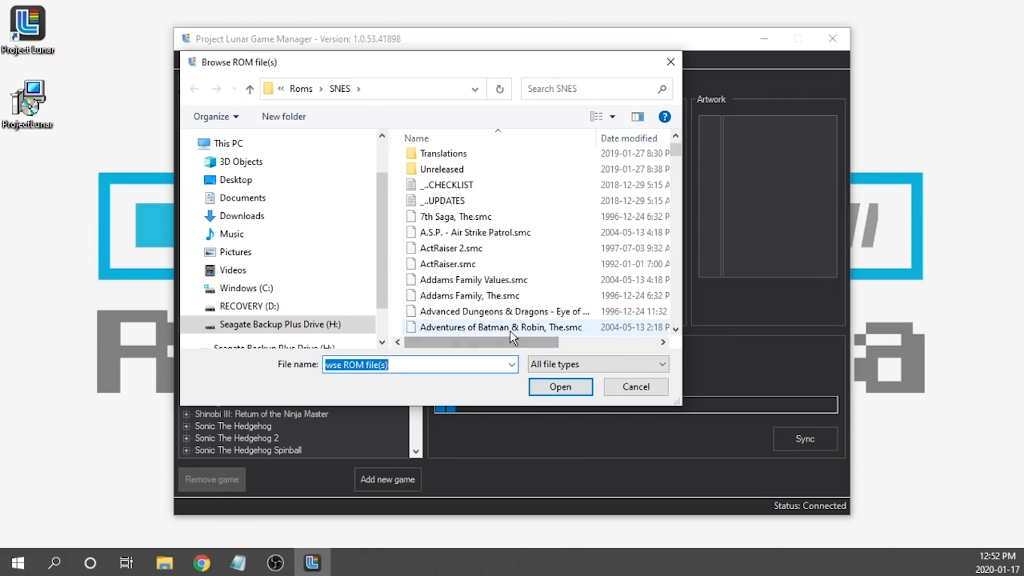
left_click(634, 387)
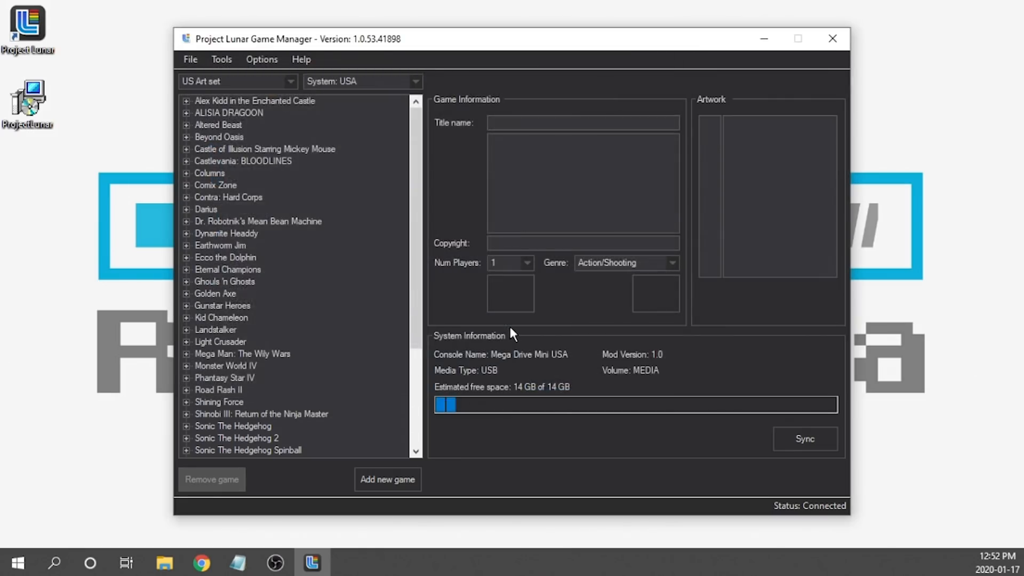
left_click(386, 479)
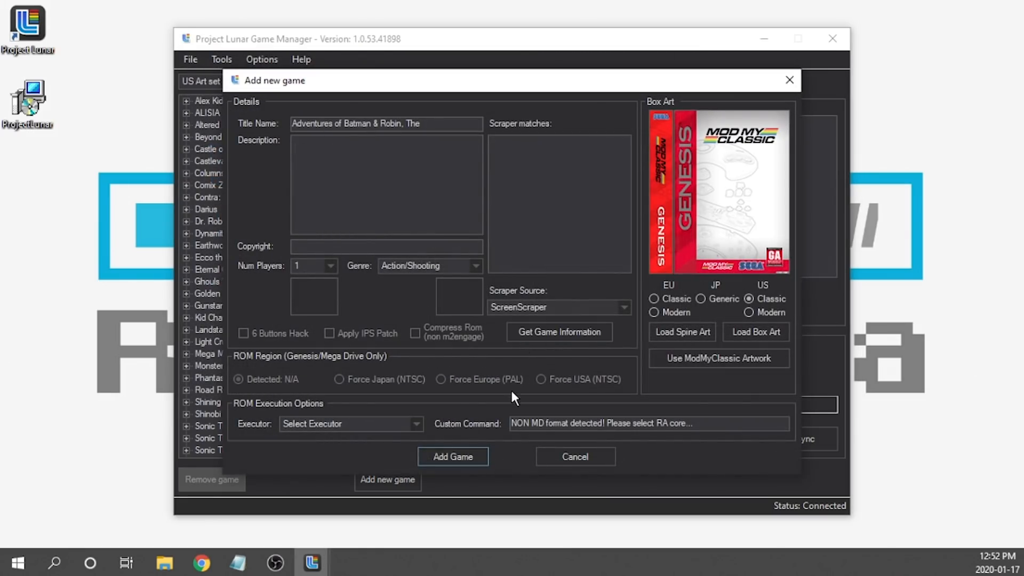
mouse_move(539, 400)
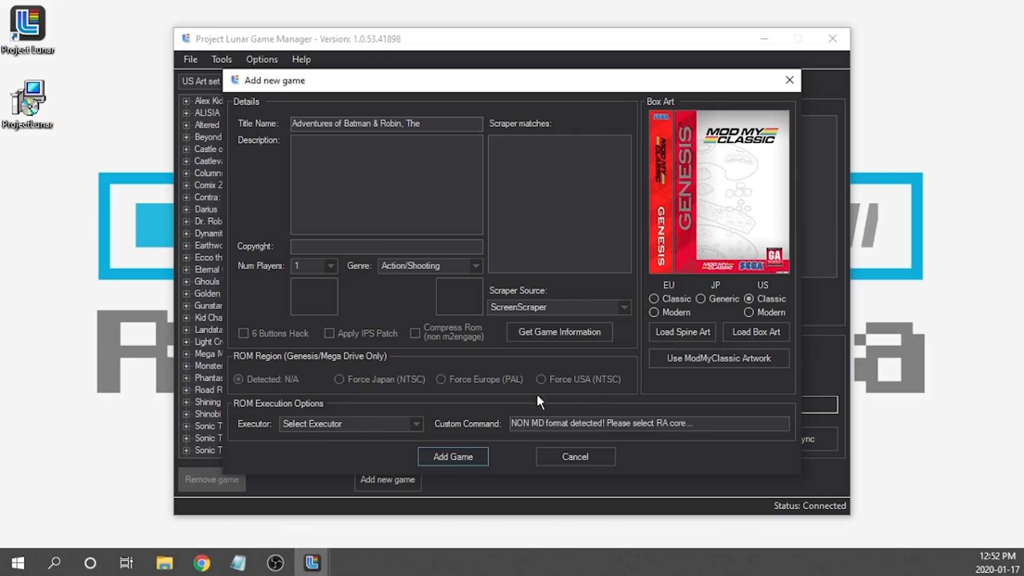
mouse_move(321, 425)
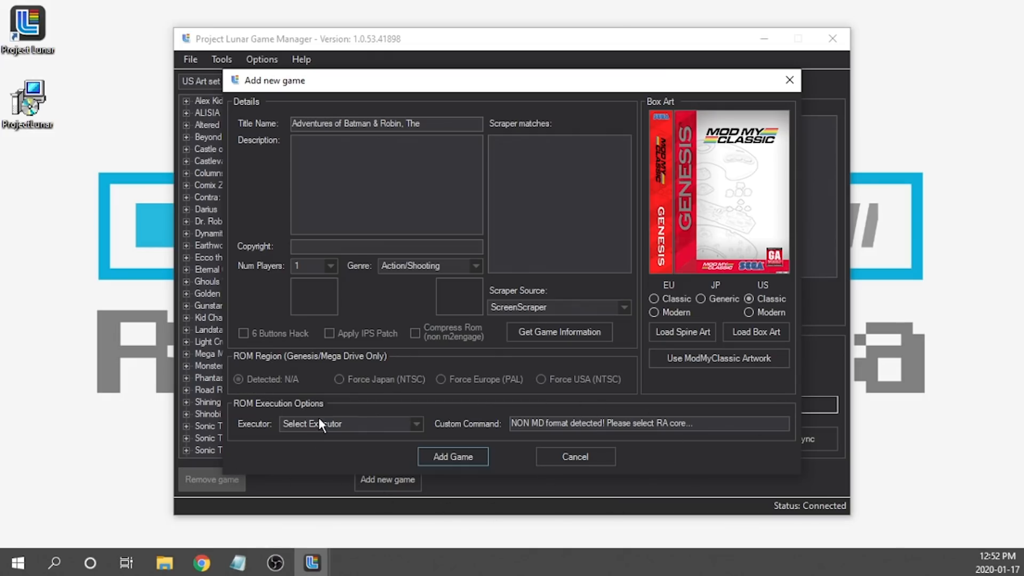
mouse_move(282, 442)
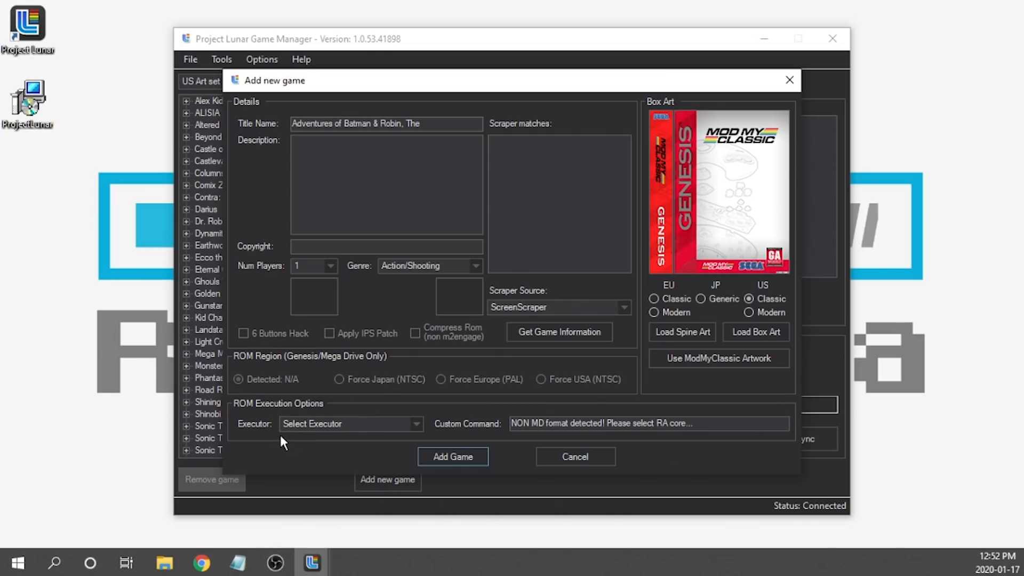
mouse_move(323, 431)
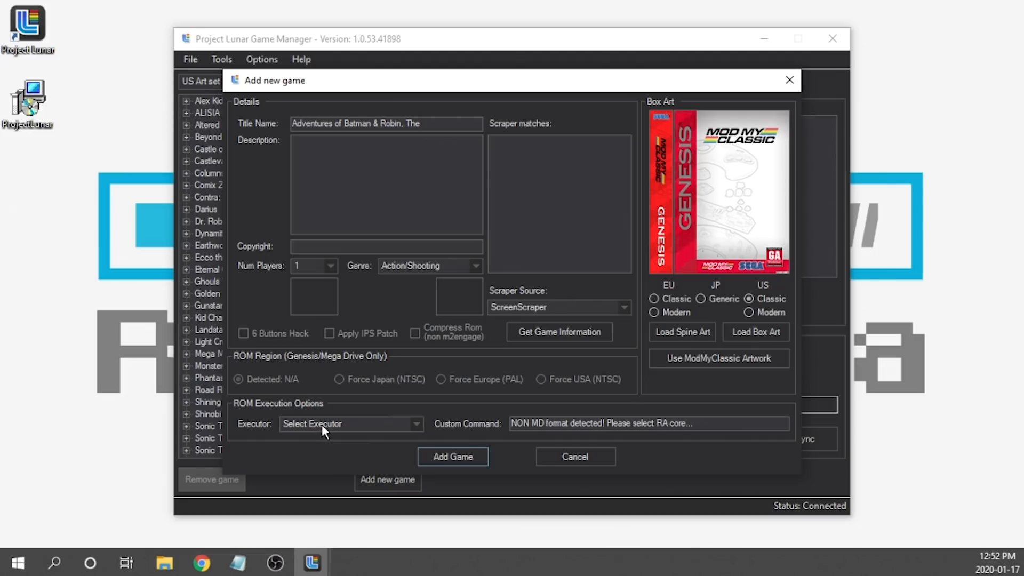
mouse_move(736, 419)
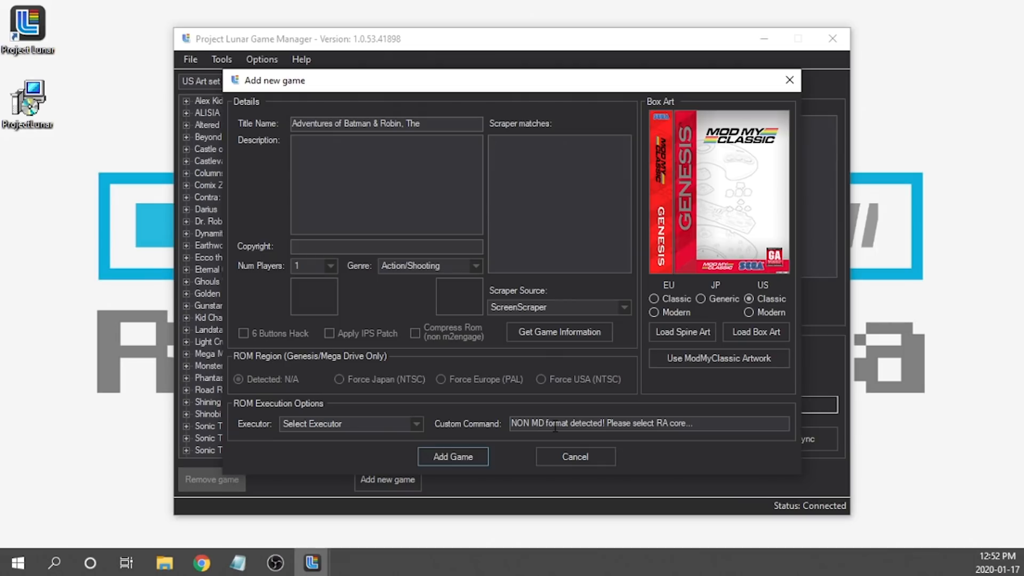
left_click(416, 424)
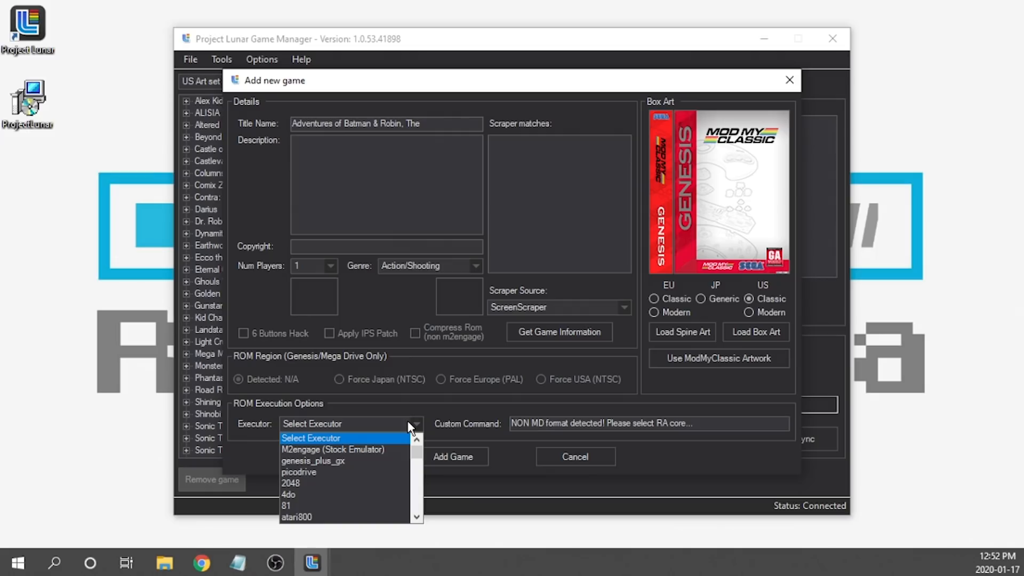
- Choose snes9x as the Batman & Robin executor to fill its RetroArch command
scroll("down", 3)
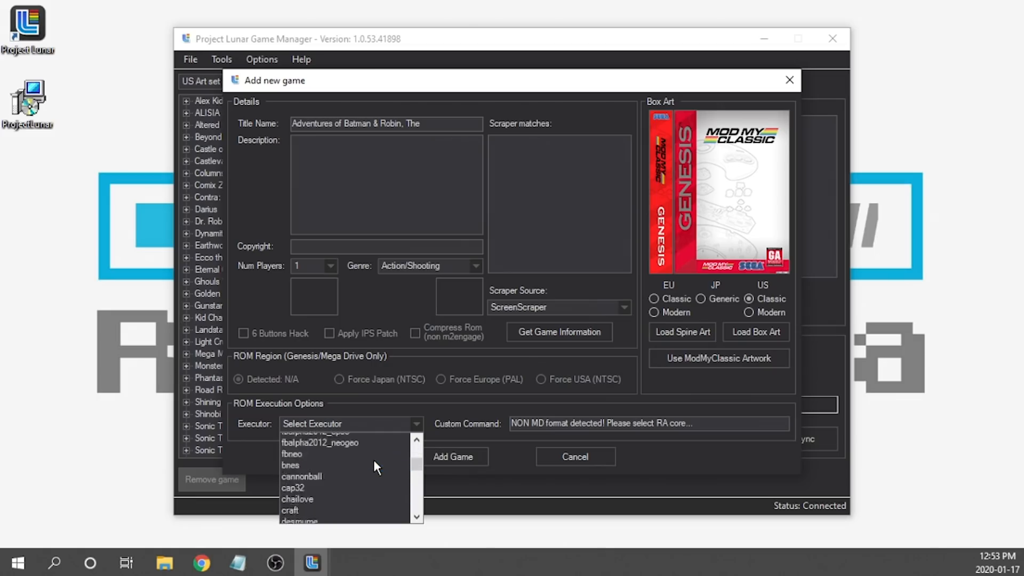
scroll("down", 3)
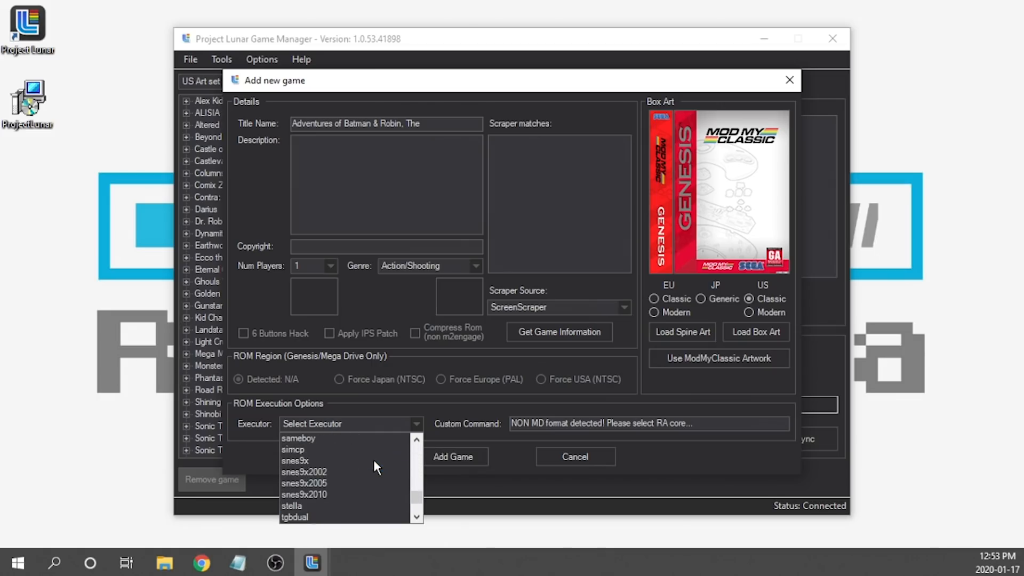
mouse_move(307, 461)
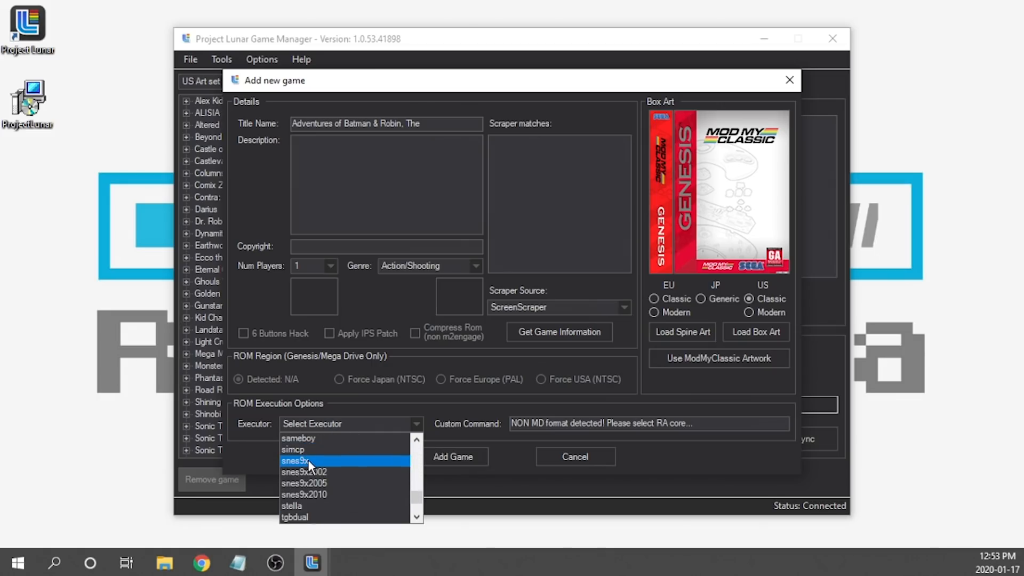
left_click(295, 460)
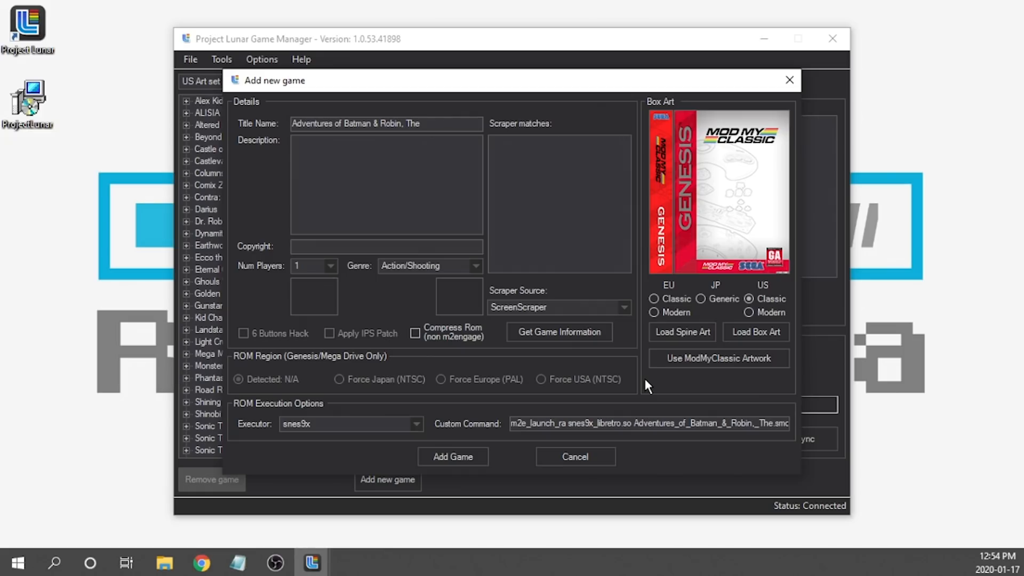
mouse_move(509, 314)
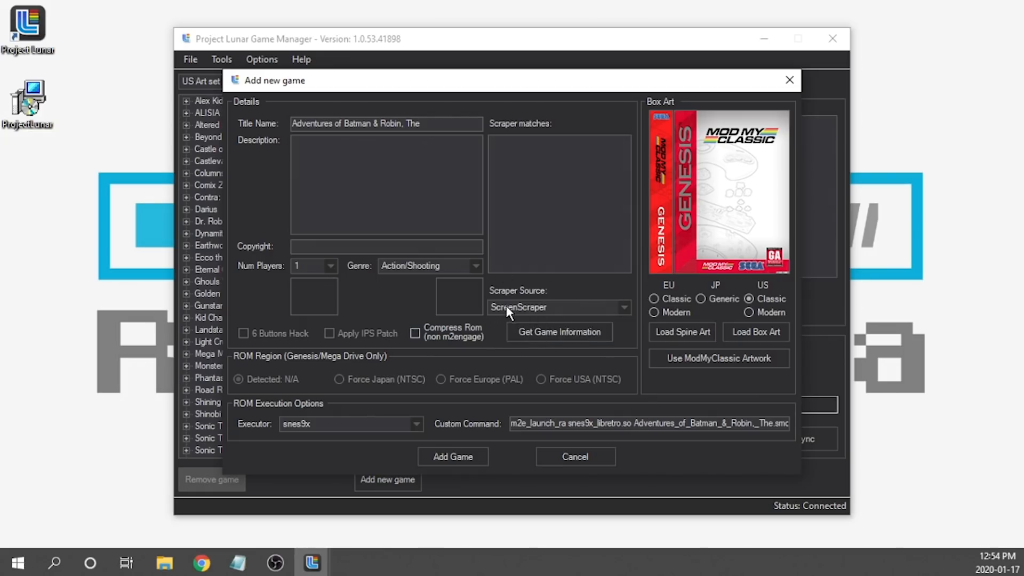
- Choose TheGamesDB as the scraper source for Batman & Robin
left_click(621, 307)
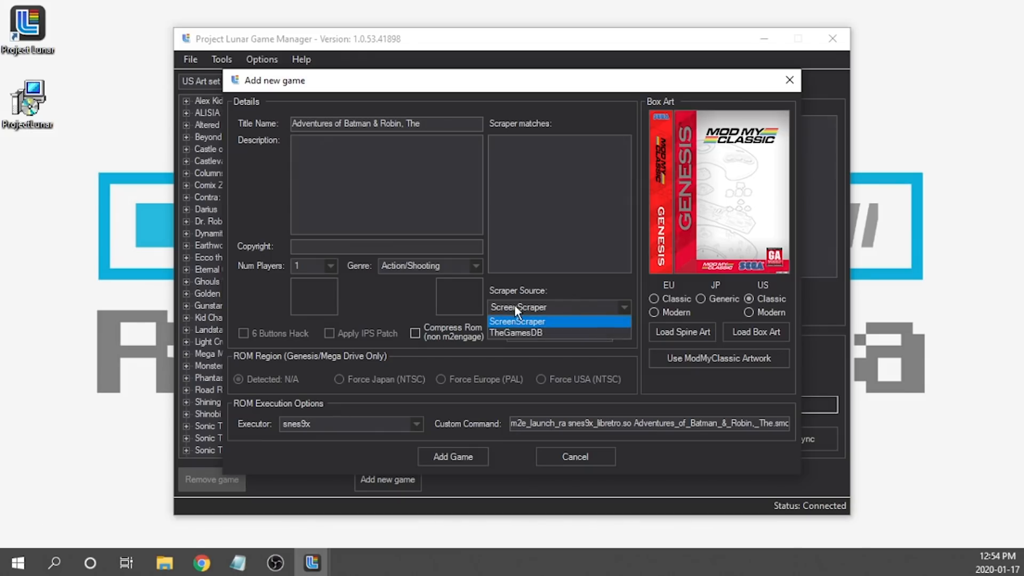
mouse_move(523, 305)
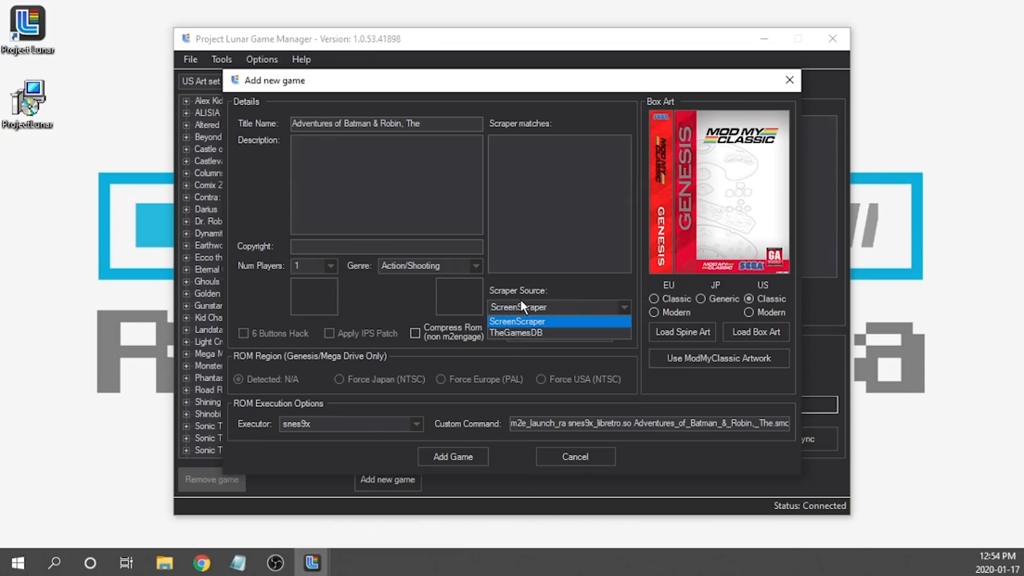
mouse_move(520, 333)
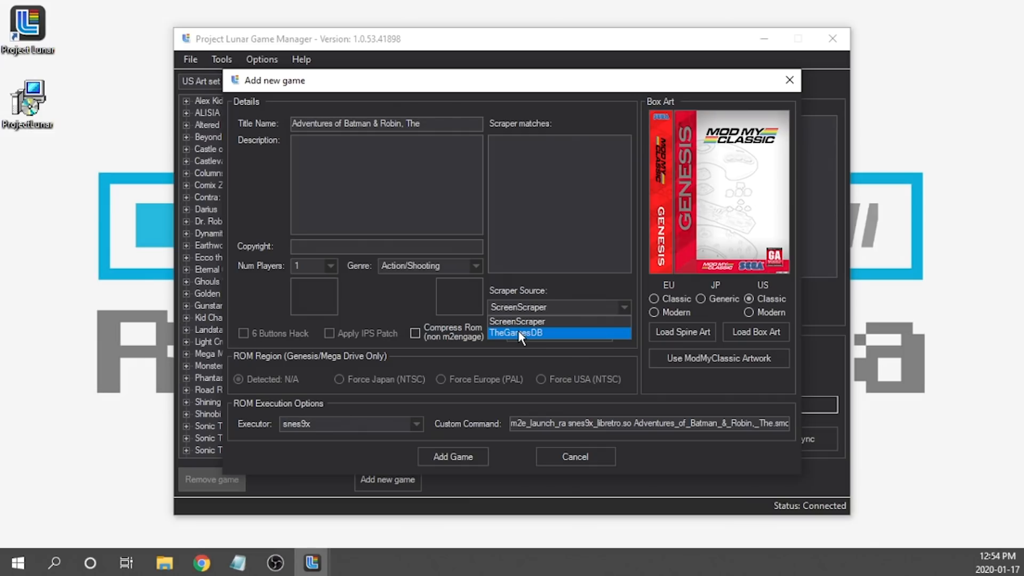
mouse_move(517, 320)
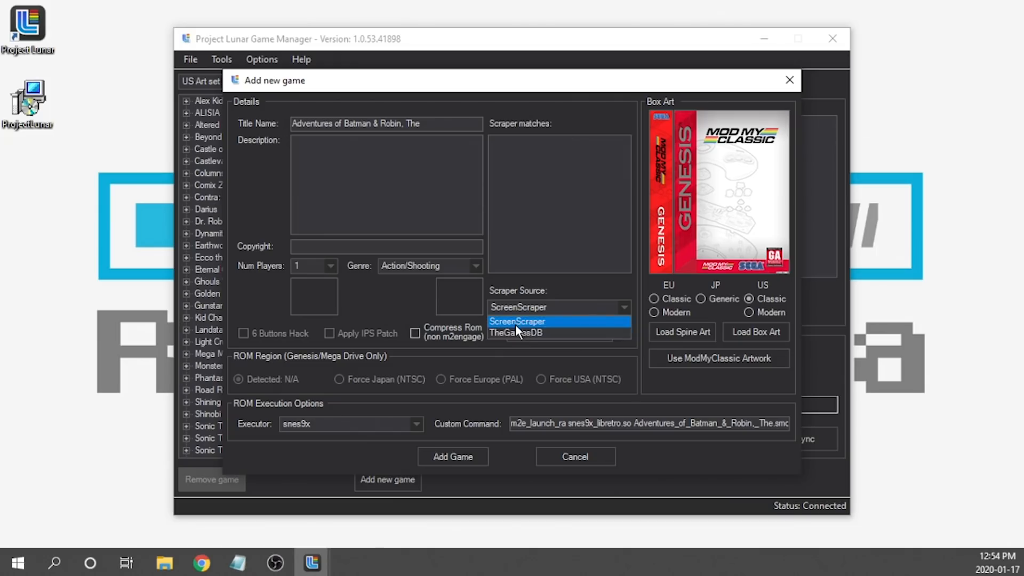
mouse_move(530, 329)
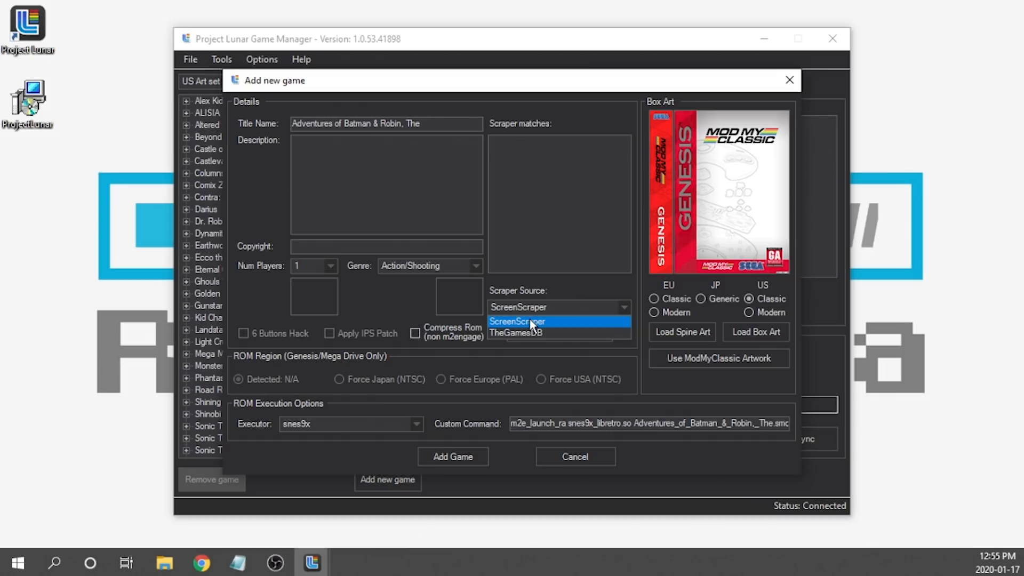
mouse_move(525, 333)
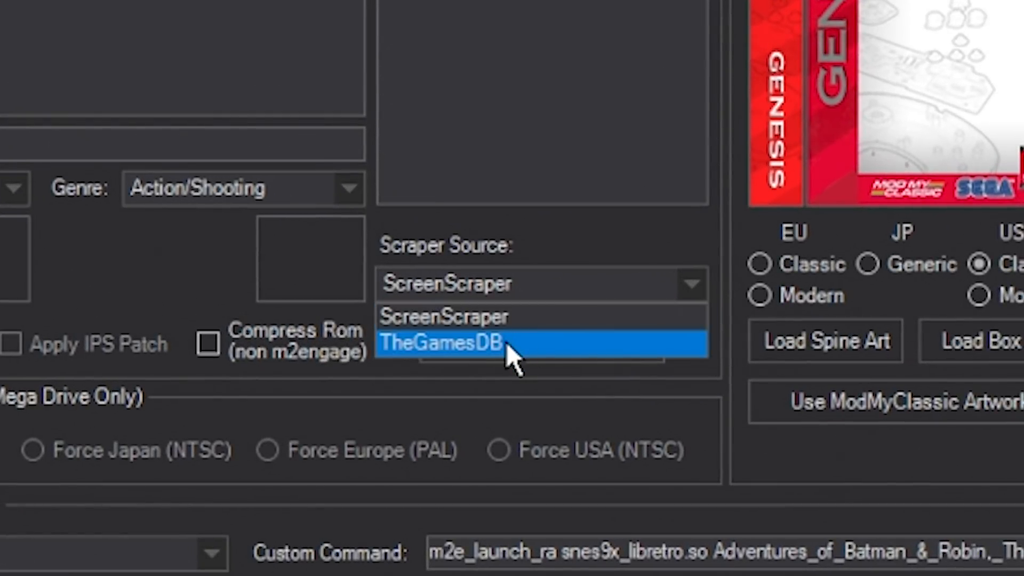
left_click(442, 343)
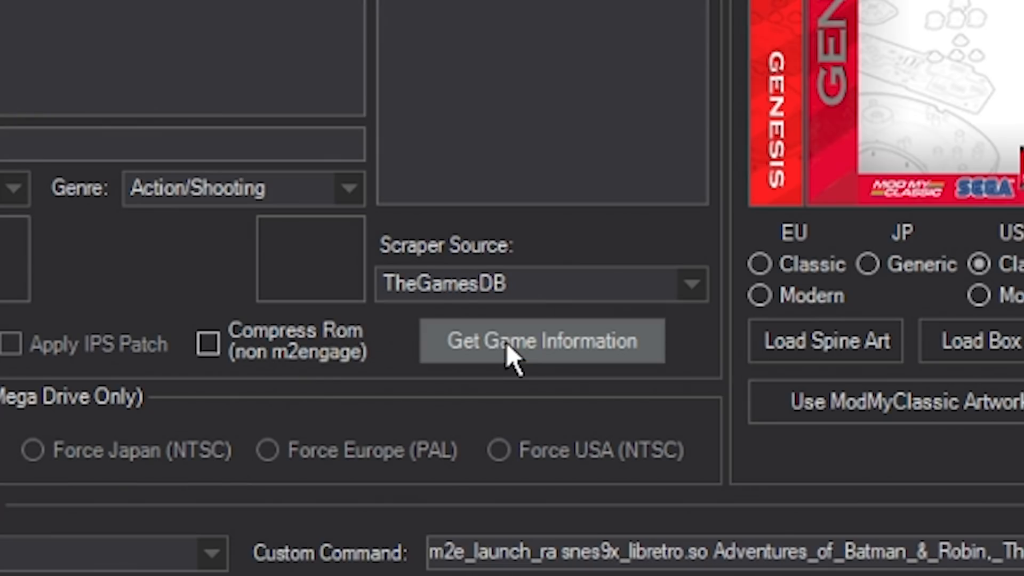
- Fetch game info and load the Super Nintendo match's description and box art
left_click(541, 341)
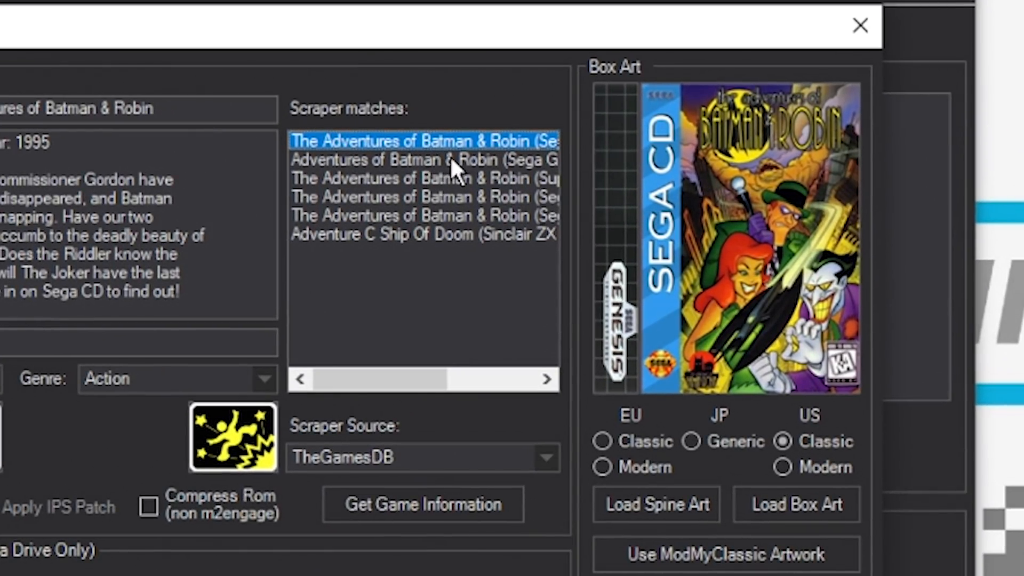
left_click(425, 159)
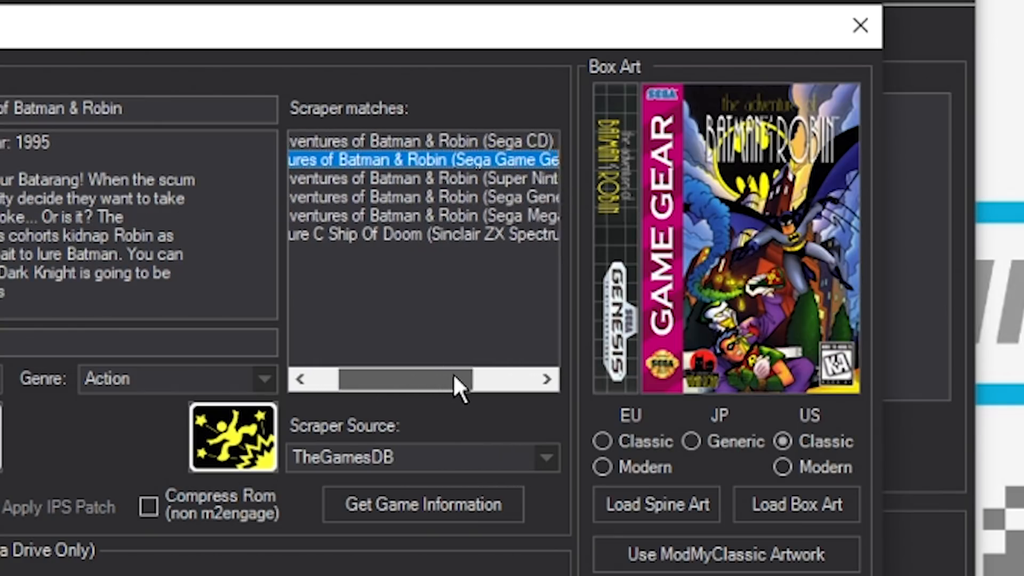
left_click(423, 178)
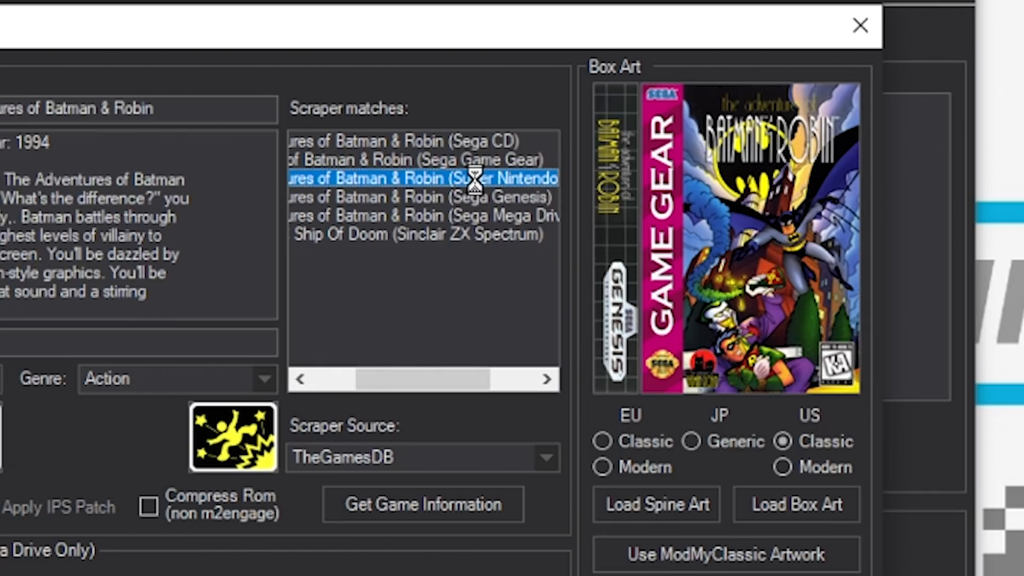
left_click(423, 178)
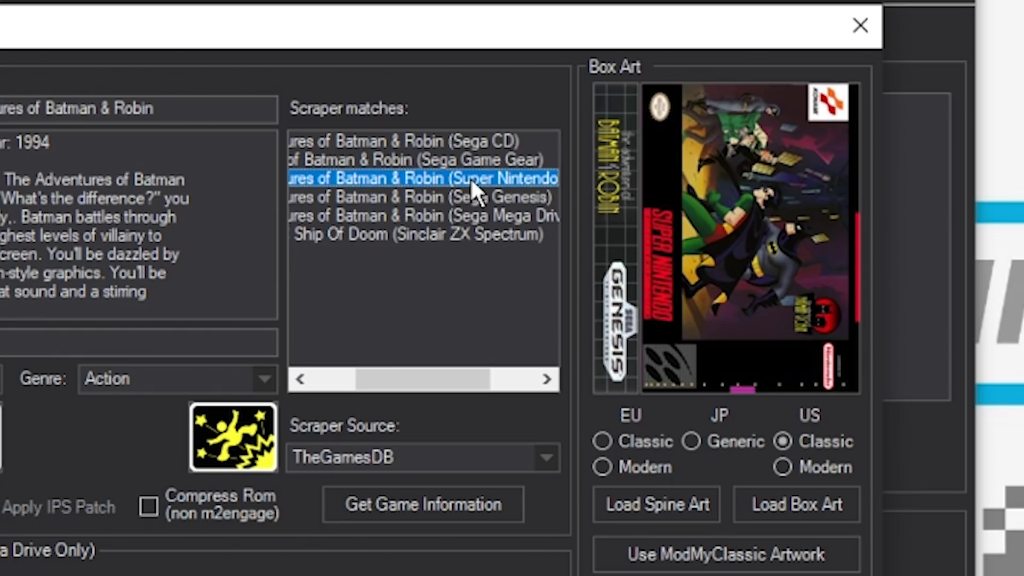
mouse_move(727, 76)
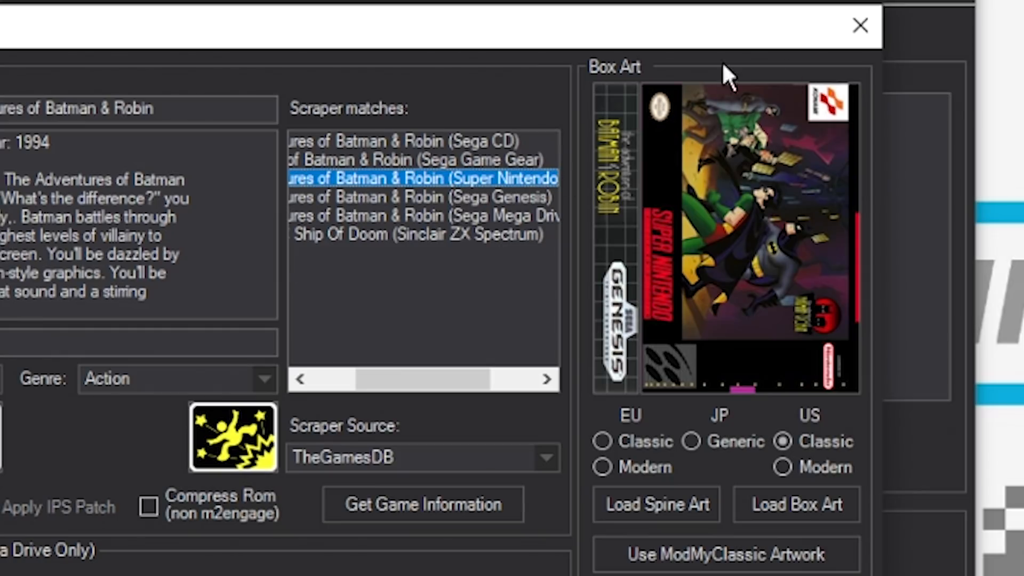
mouse_move(759, 292)
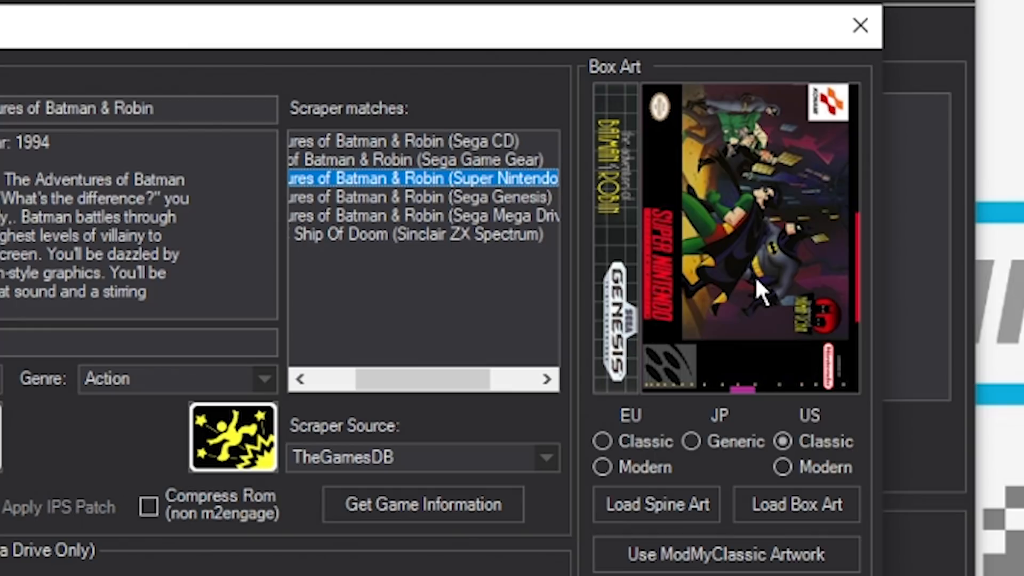
mouse_move(663, 389)
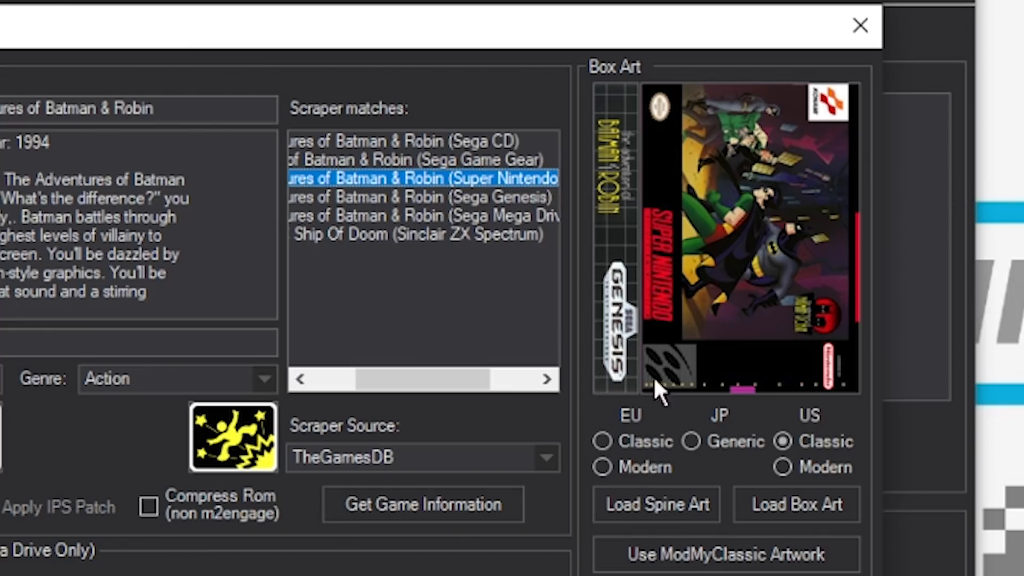
mouse_move(591, 369)
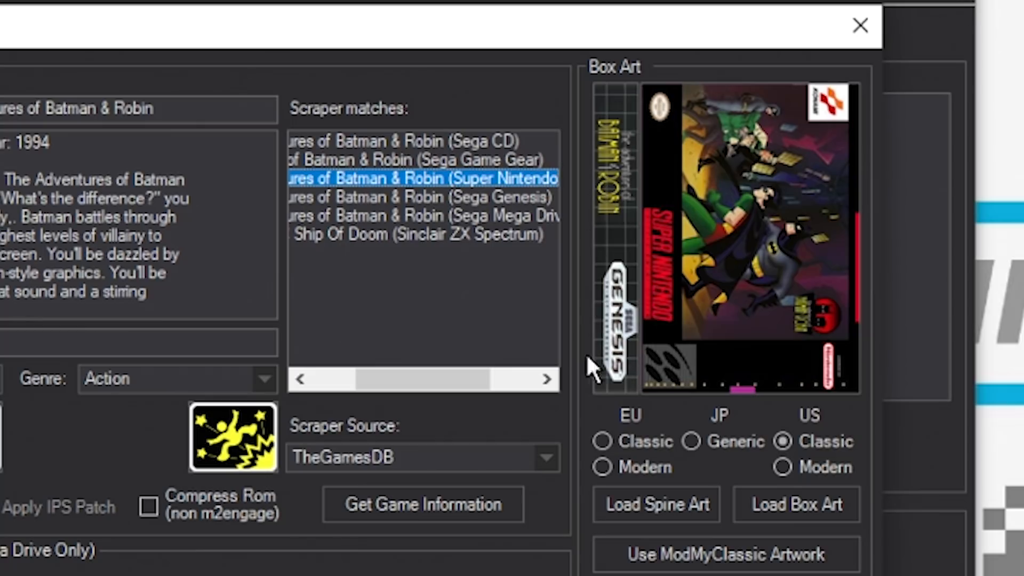
mouse_move(599, 97)
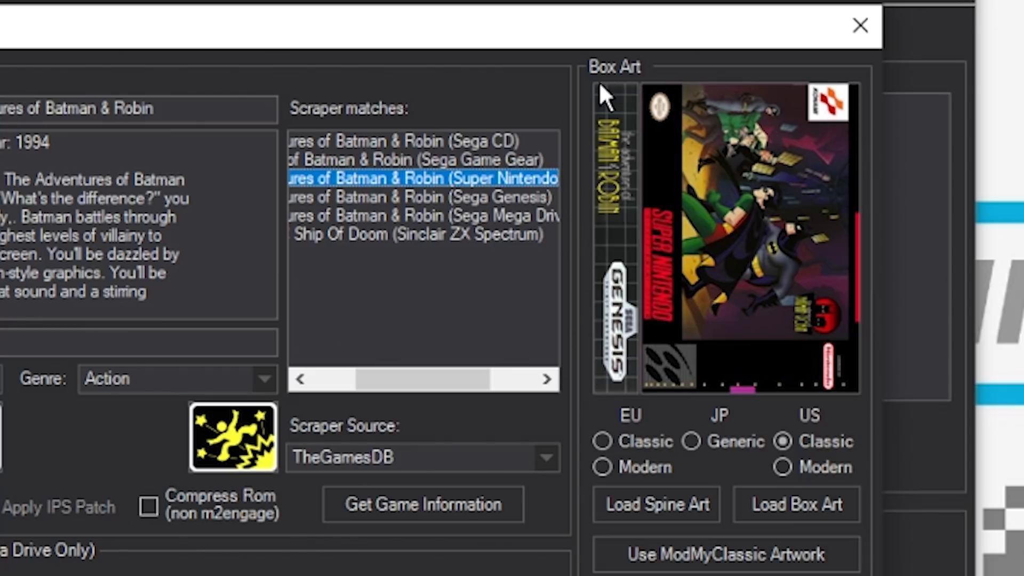
mouse_move(591, 349)
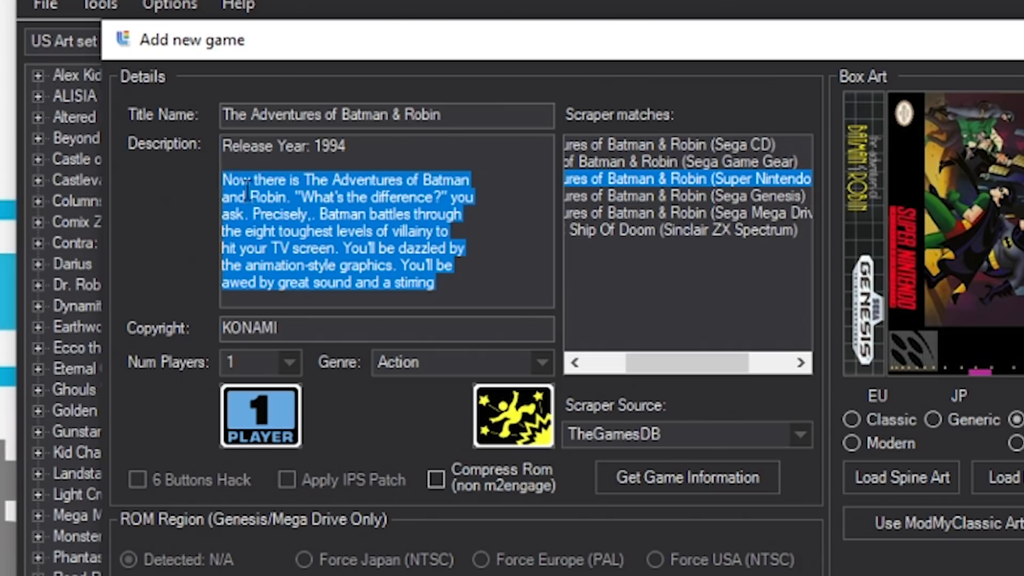
- Add the game, choosing Yes to override all description entries
left_click(317, 338)
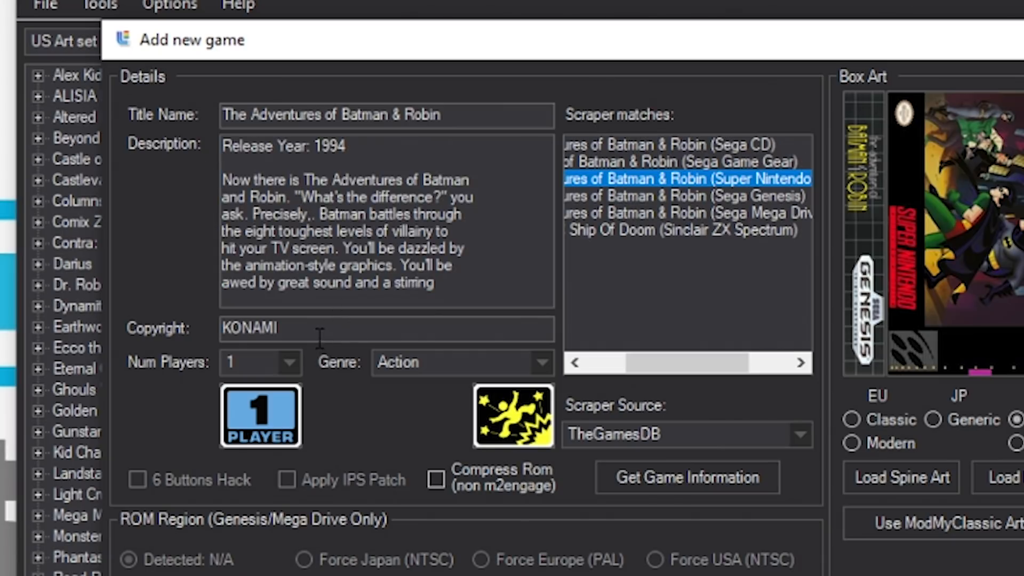
mouse_move(436, 390)
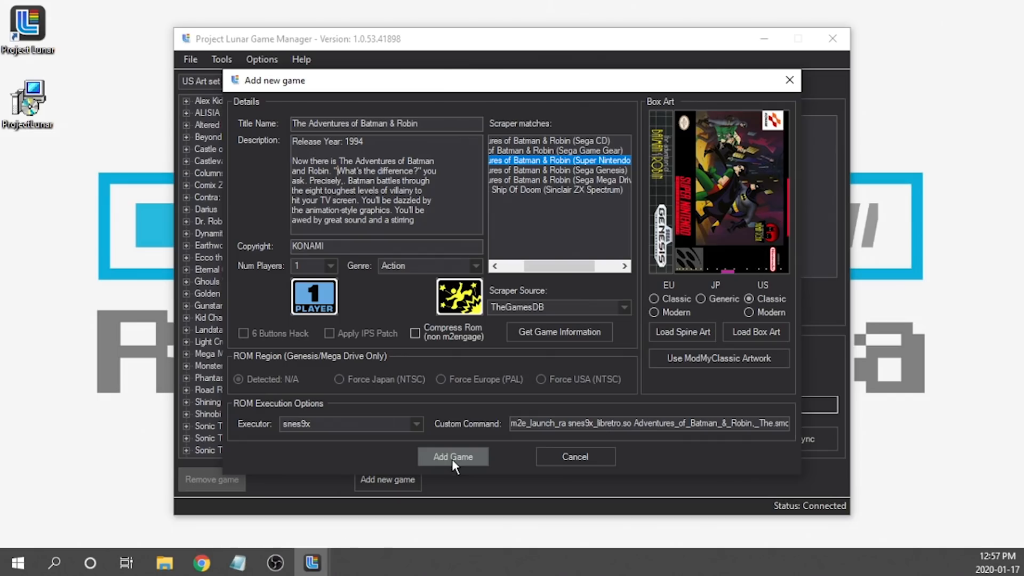
left_click(452, 456)
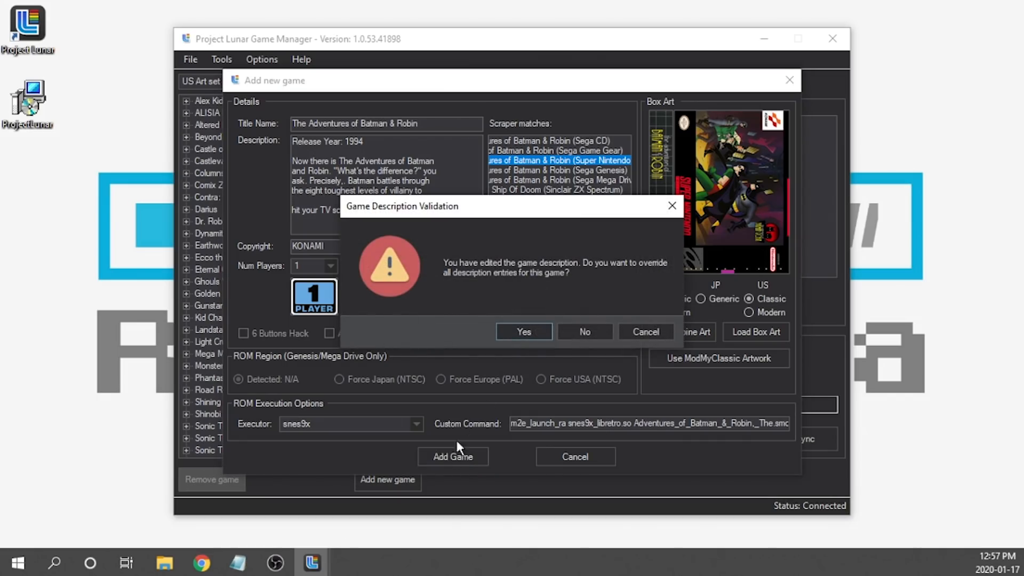
left_click(523, 331)
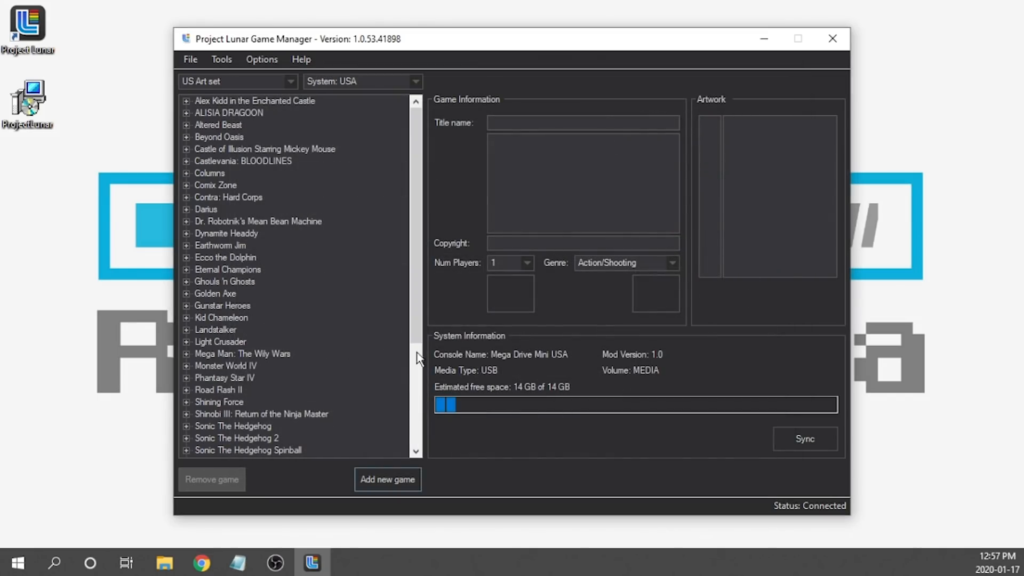
- View The Adventures of Batman & Robin's description, Konami copyright and box art
left_click(257, 378)
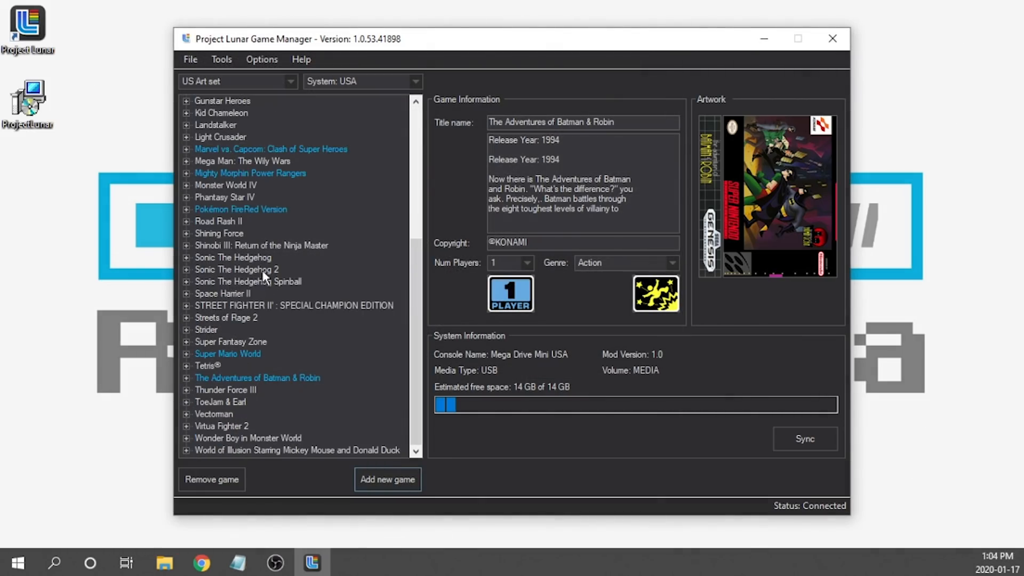
scroll("up", 3)
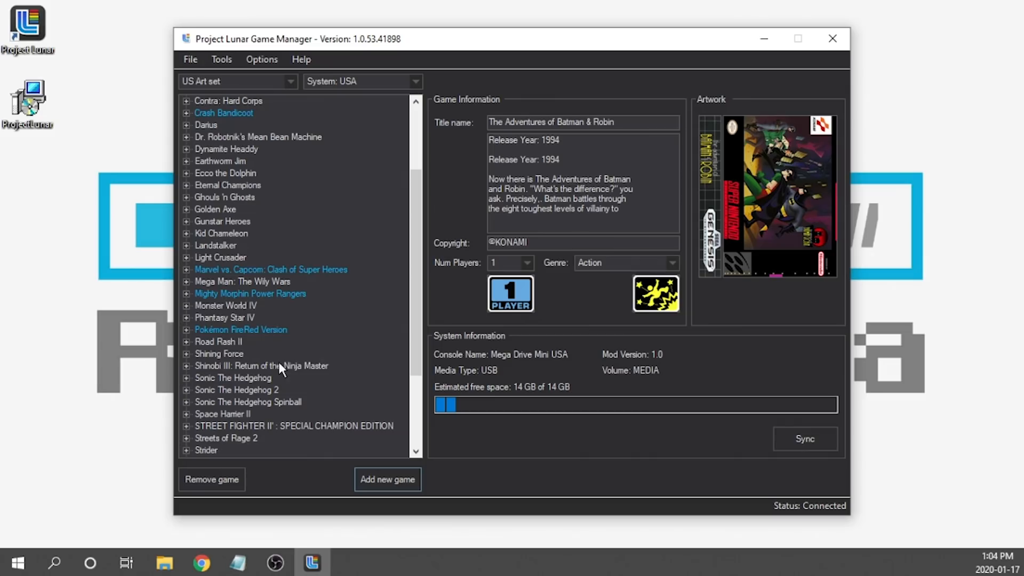
mouse_move(495, 402)
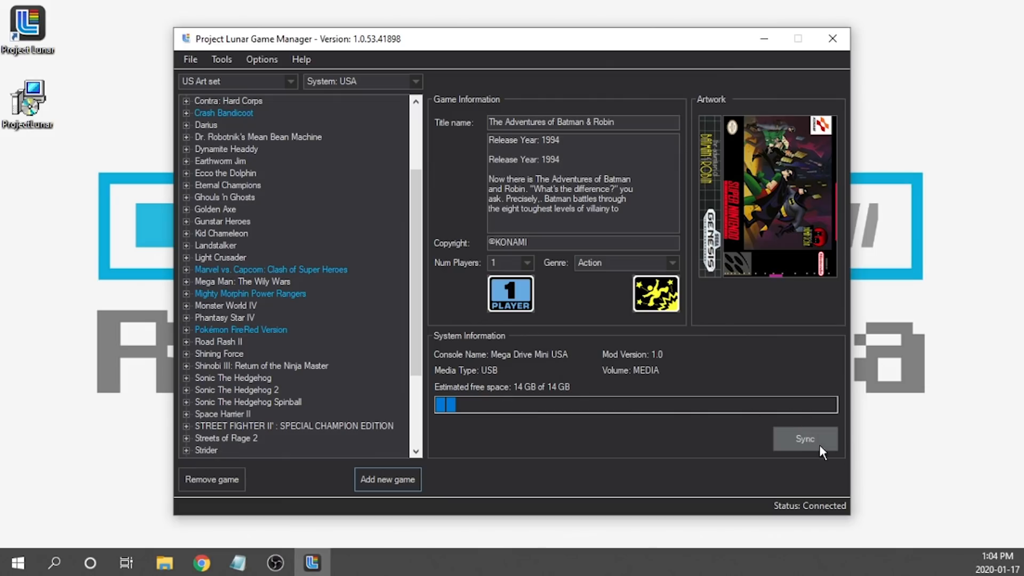
- Sync the changes to the Genesis Mini, confirming Yes in the Sync changes dialog
left_click(804, 438)
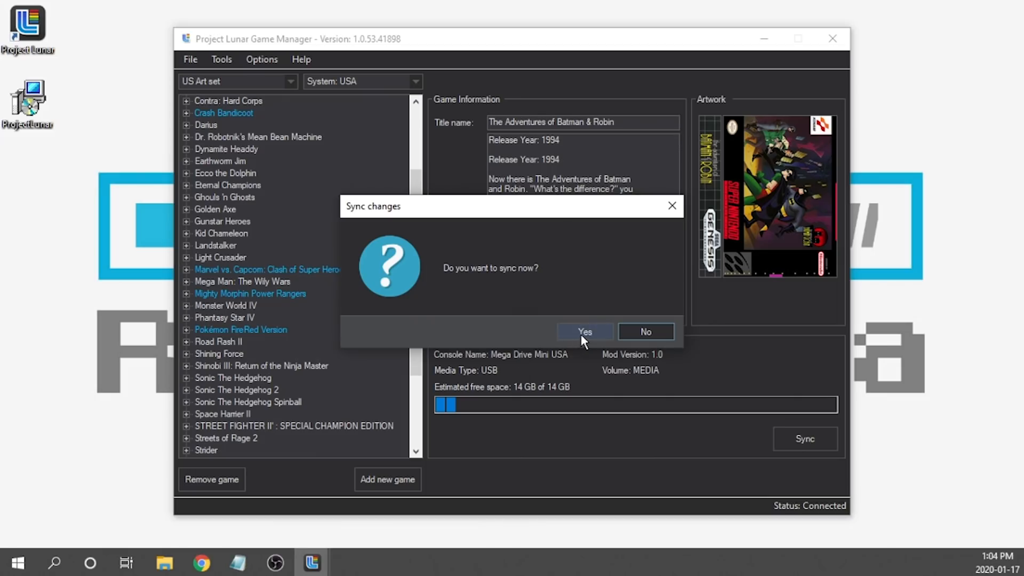
left_click(584, 332)
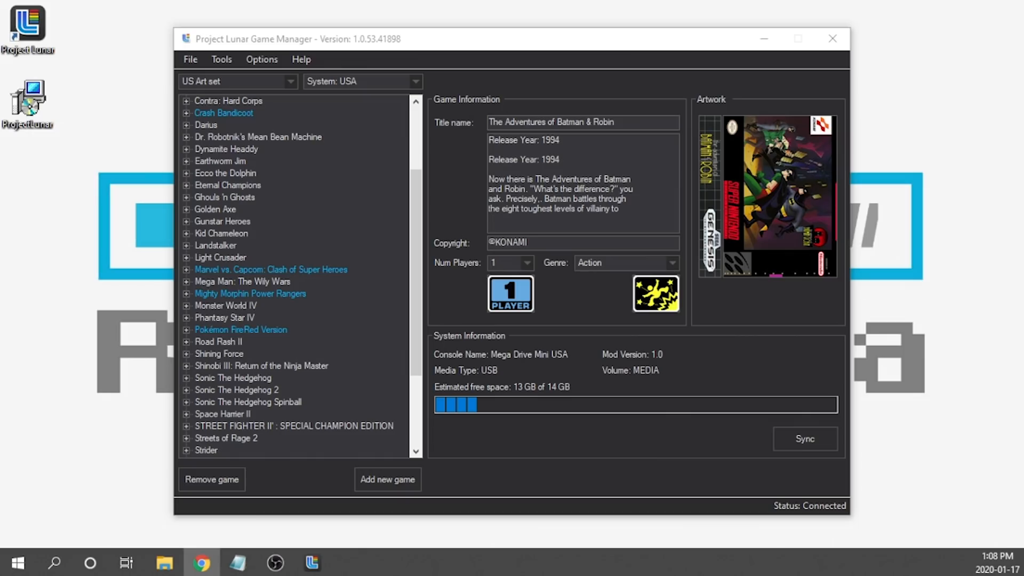
- Select Crash Bandicoot in the game list to see its details and PlayStation box art
left_click(223, 113)
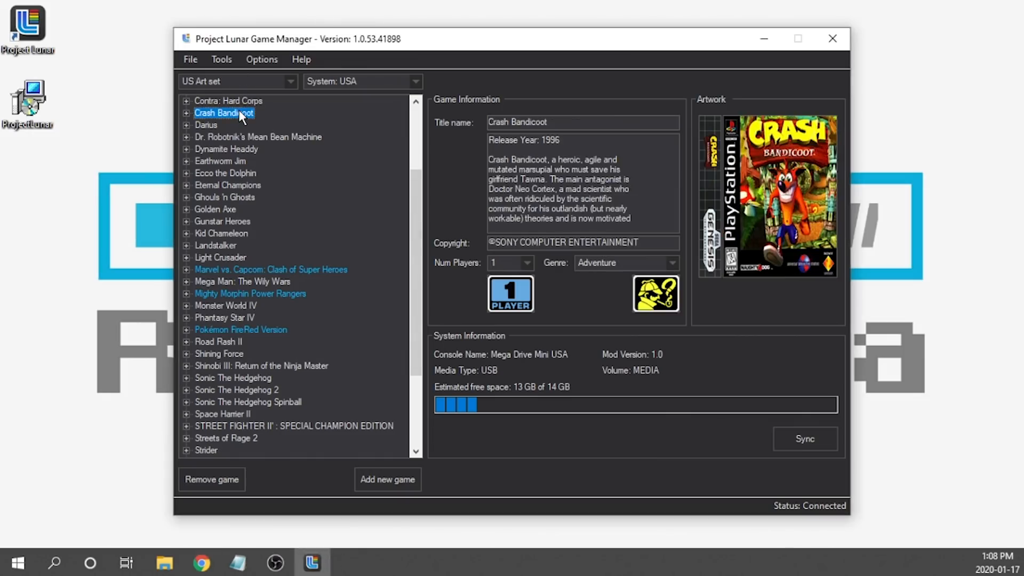
left_click(271, 268)
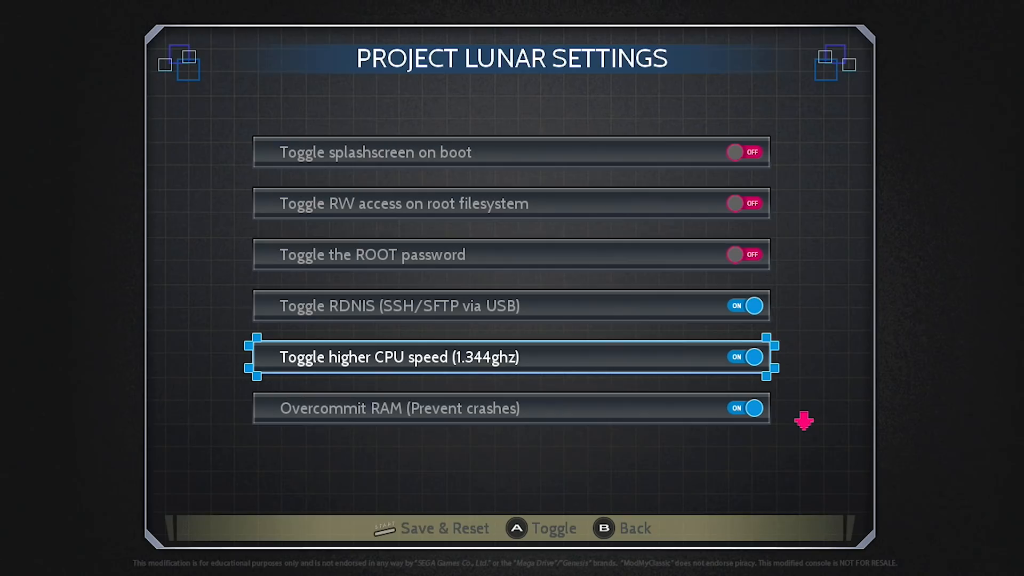
- Enable RDNIS, CPU speed, RAM overcommit, memory optimisation and swap file, kiosk off, then Save & Reset
scroll("down", 3)
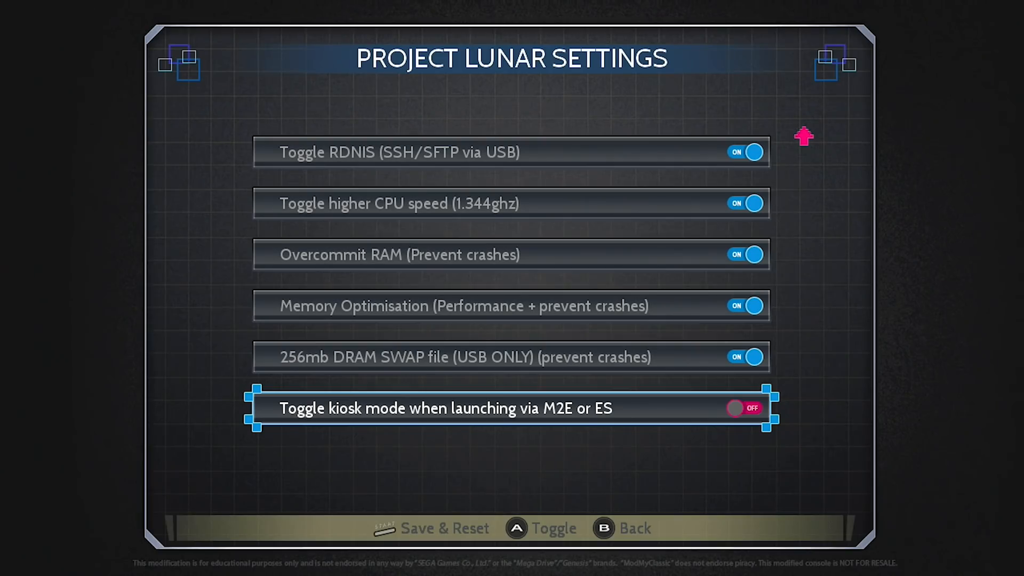
key("B")
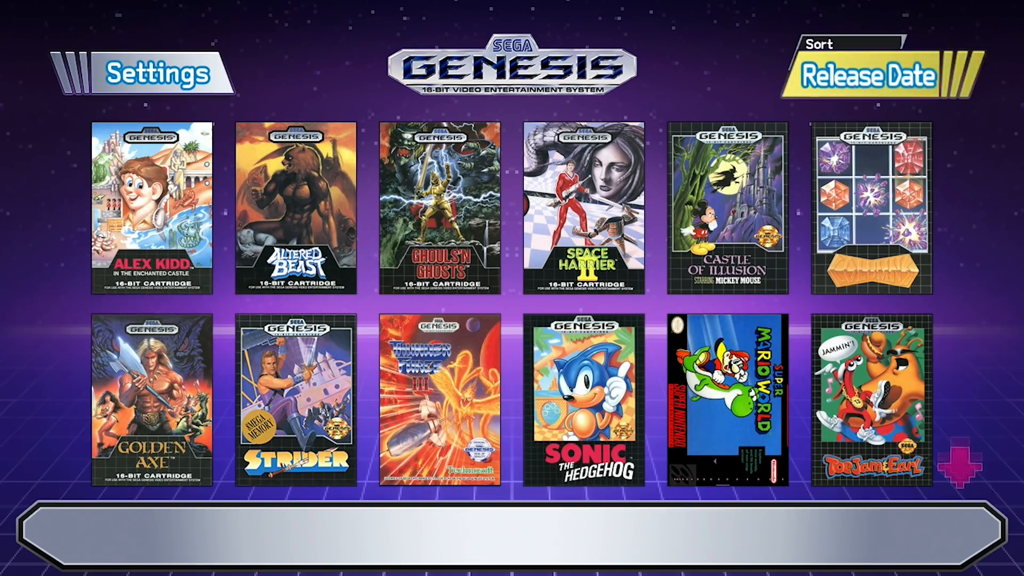
- Change the grid sort from Release Date to A-Z and scroll to Crash Bandicoot
left_click(583, 204)
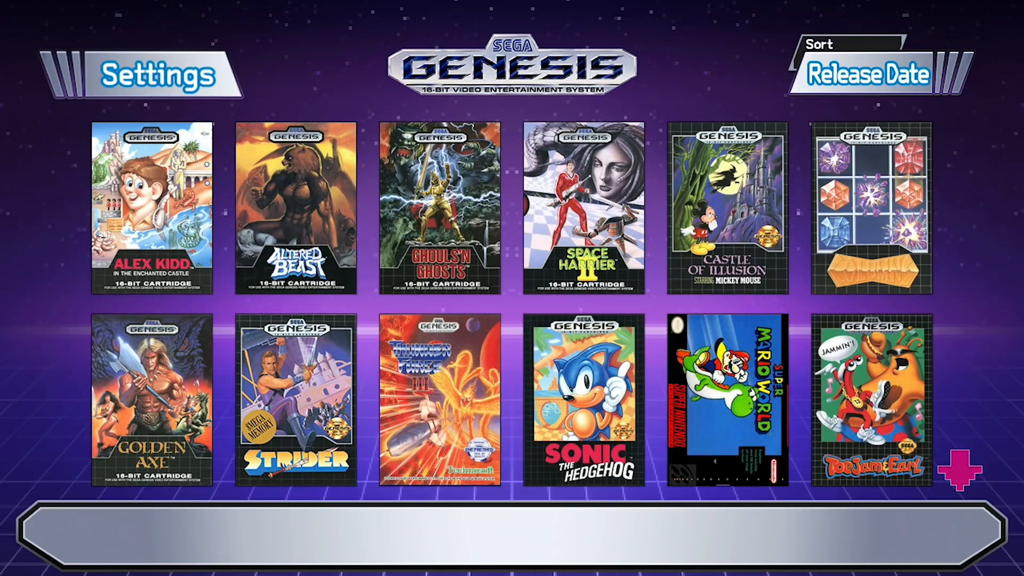
left_click(865, 74)
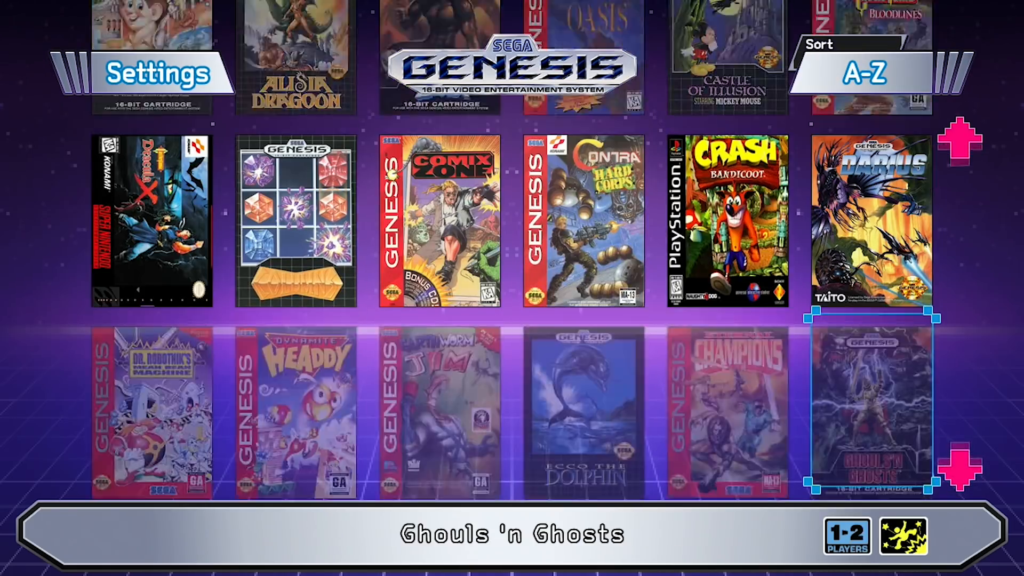
scroll("up", 3)
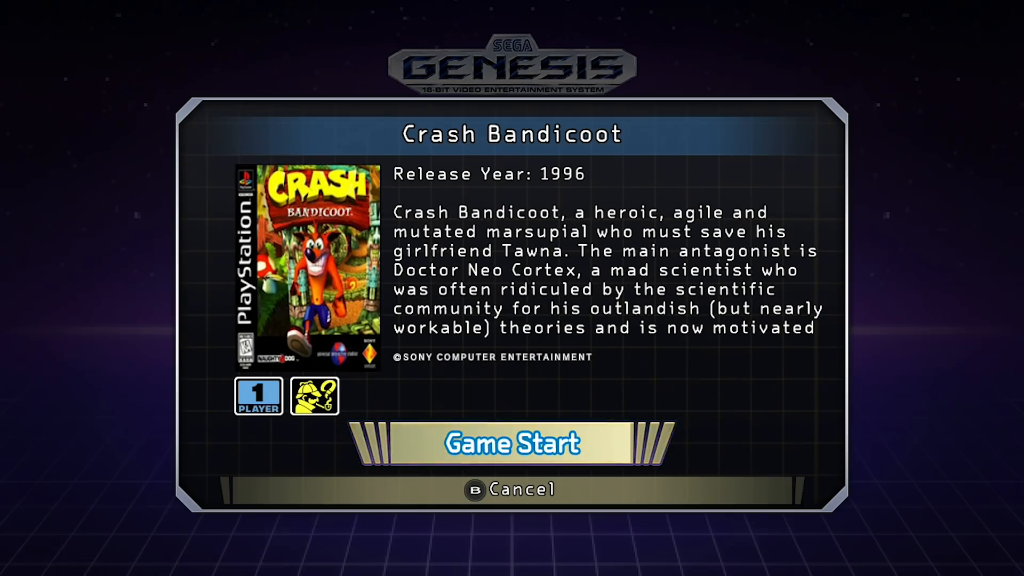
mouse_move(513, 443)
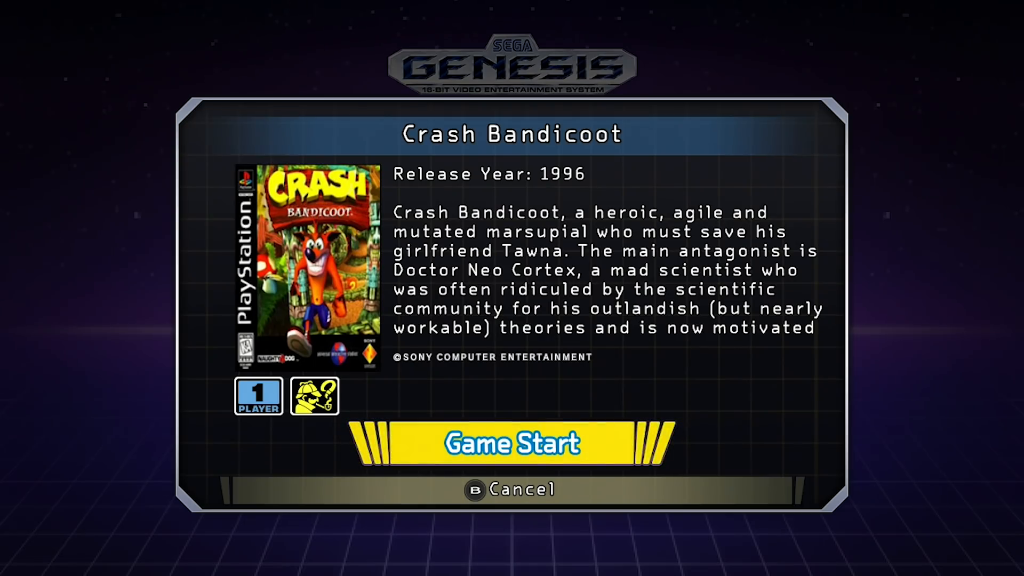
- Press Game Start on Crash Bandicoot to reach its title screen
left_click(511, 443)
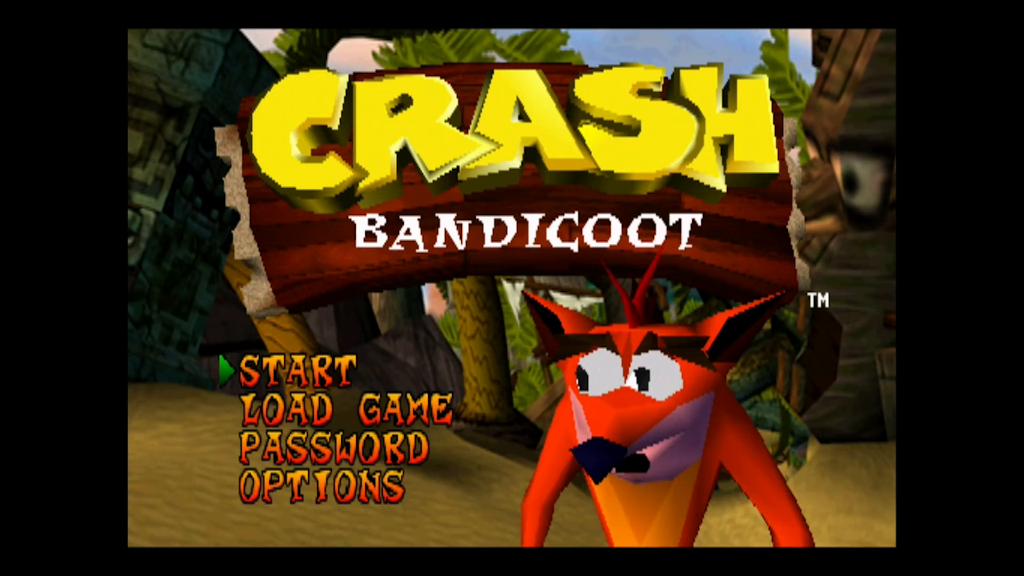
- Open the RetroArch menu over Crash Bandicoot and review the Menu Toggle Gamepad Combo setting
key("F1")
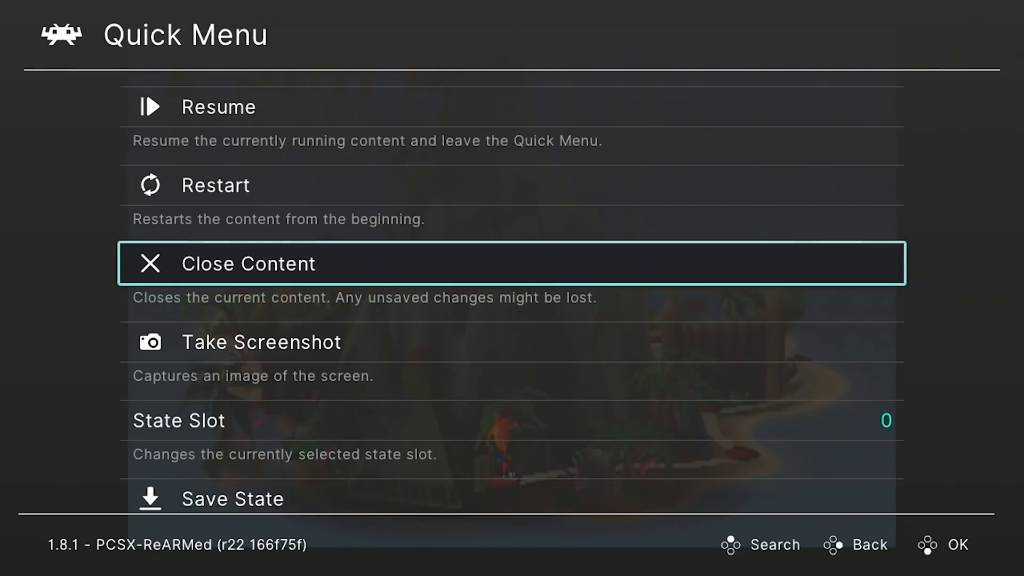
scroll("down", 3)
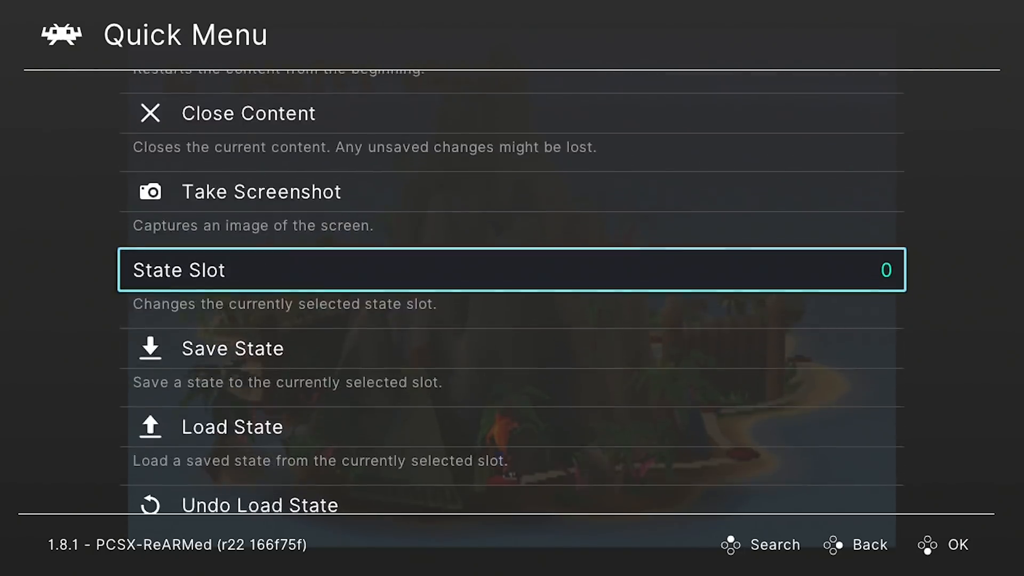
scroll("up", 3)
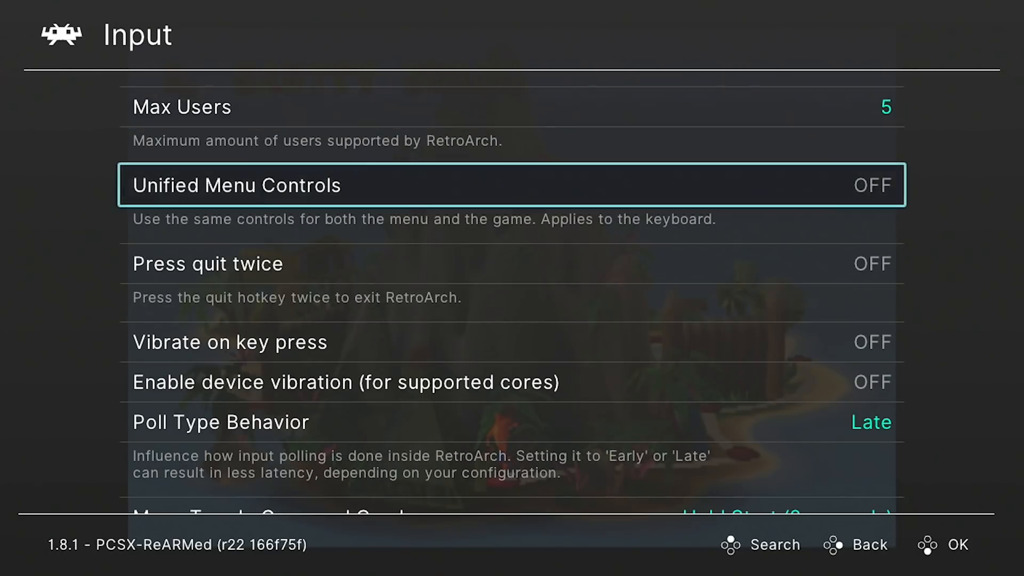
scroll("down", 3)
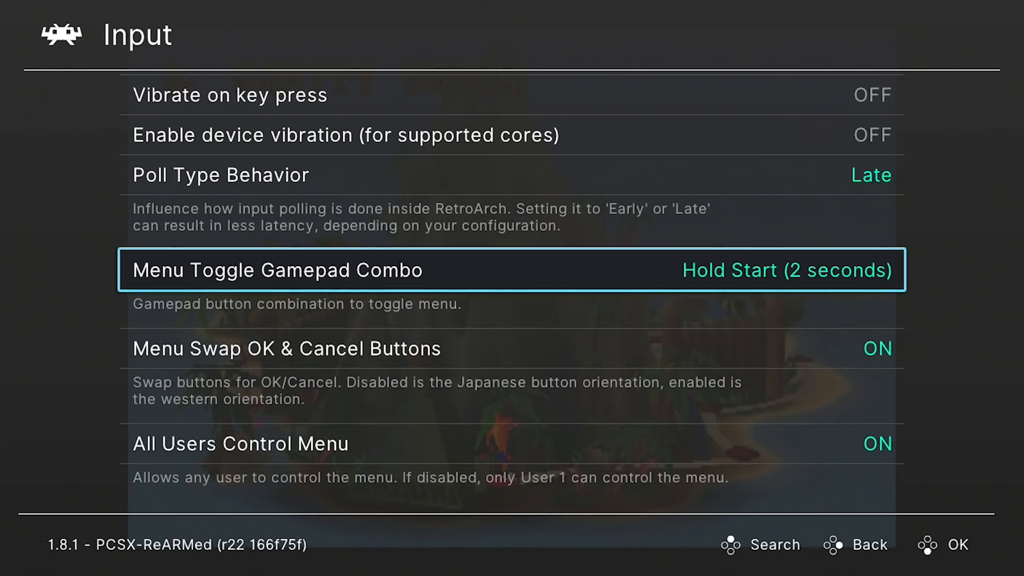
- Return to RetroArch's main menu and quit back to the Genesis game library
left_click(869, 545)
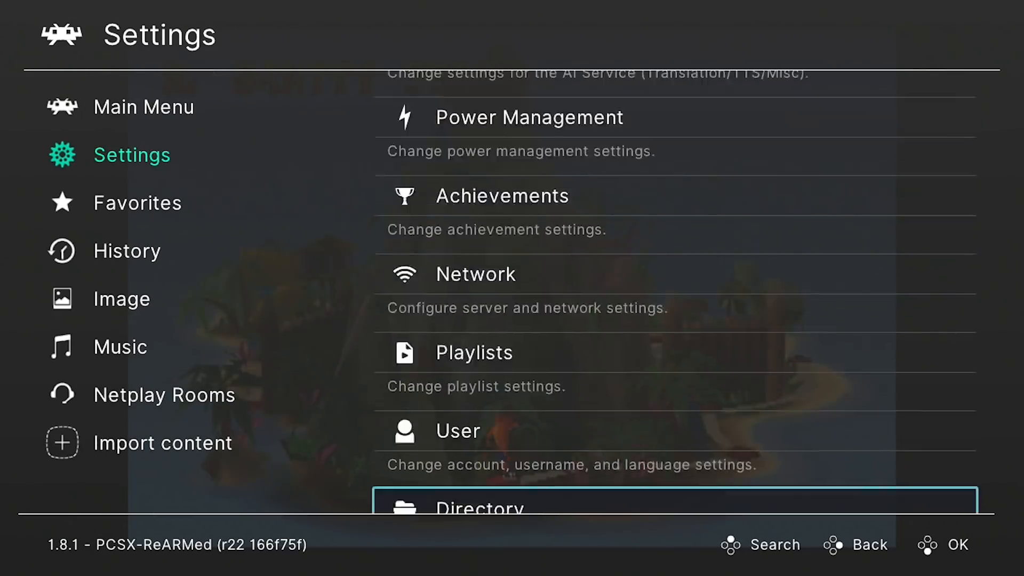
left_click(143, 106)
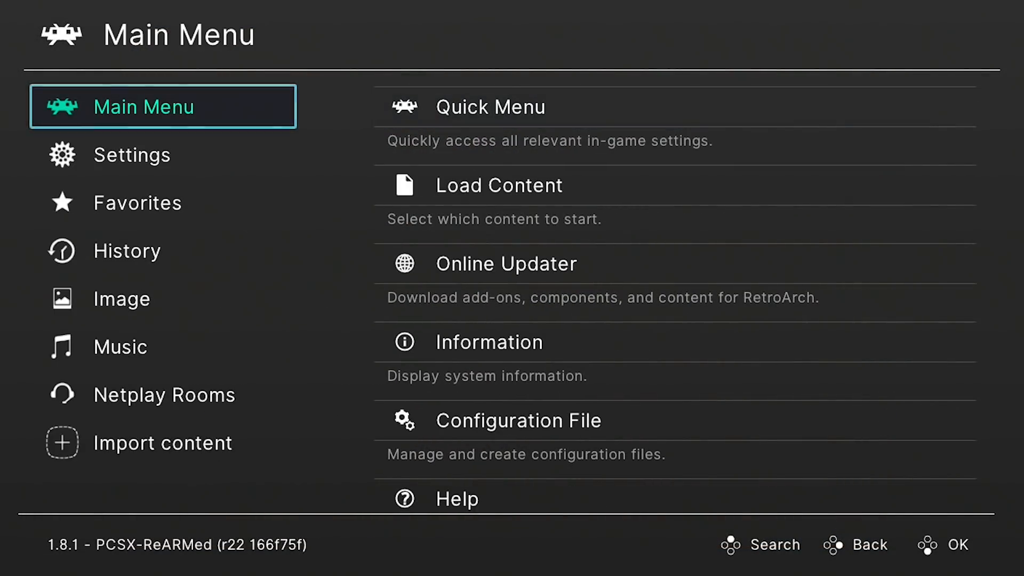
scroll("down", 3)
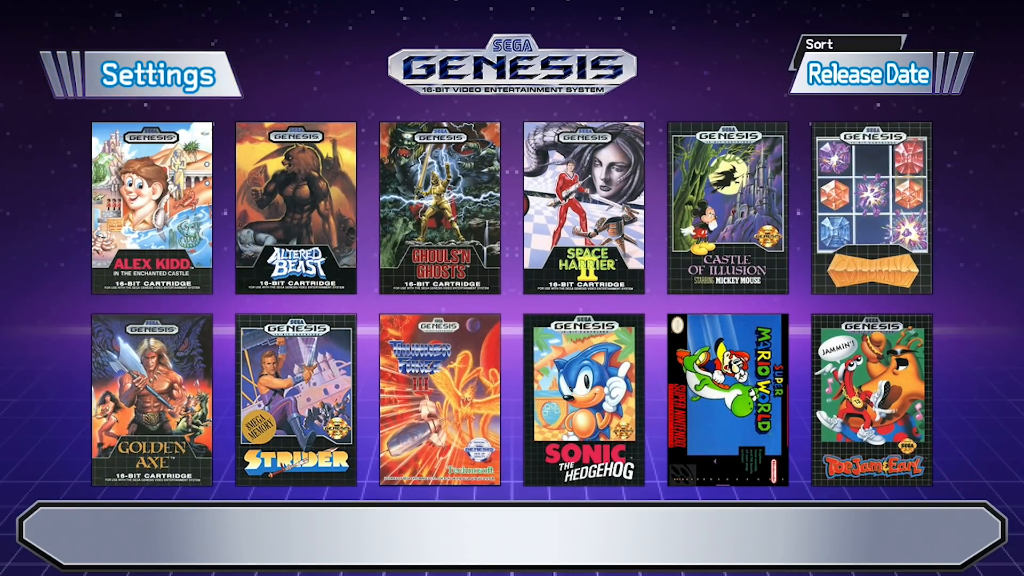
mouse_move(157, 72)
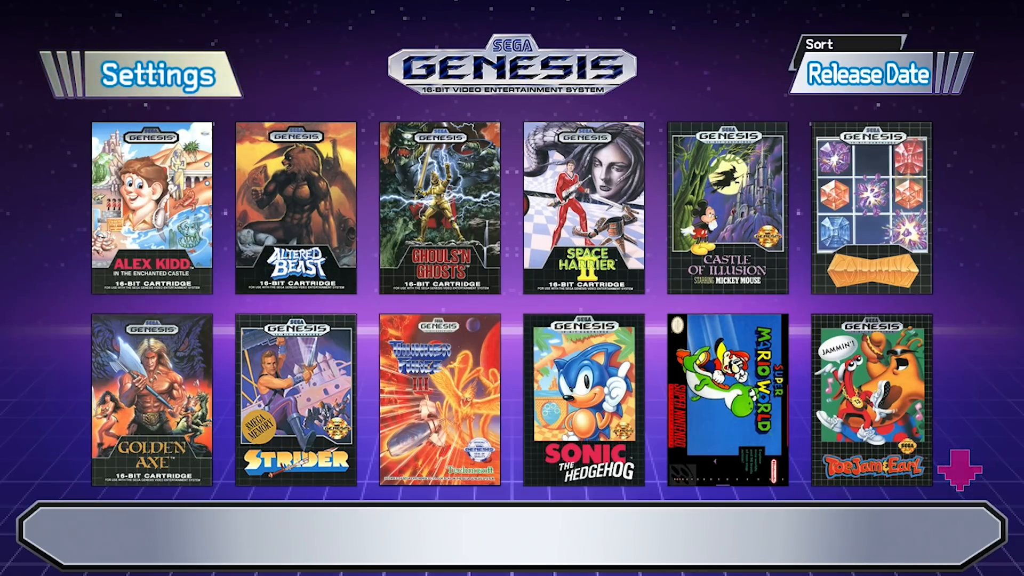
mouse_move(148, 70)
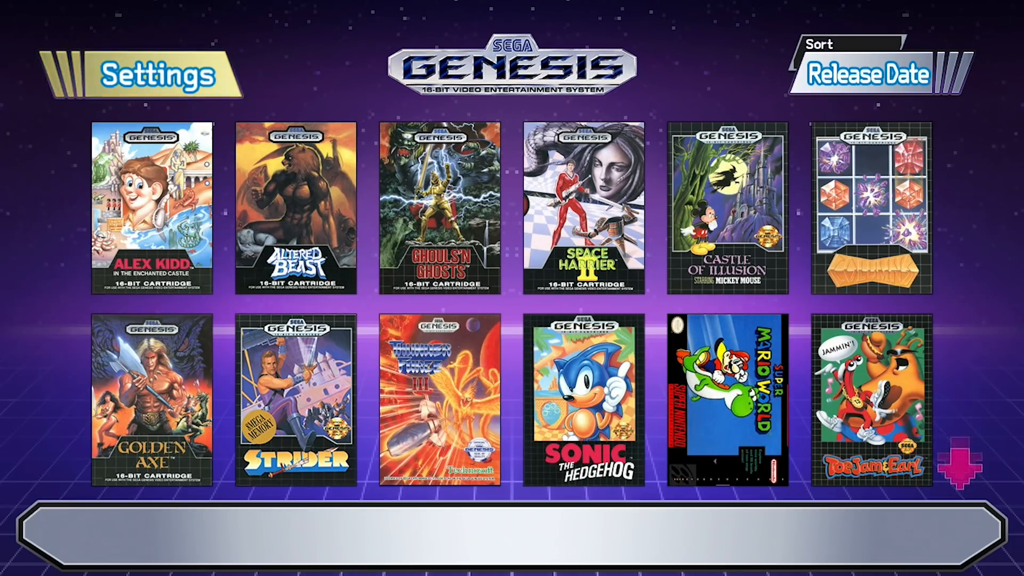
- Pick The Adventures of Batman & Robin from the grid to open its start screen
left_click(730, 401)
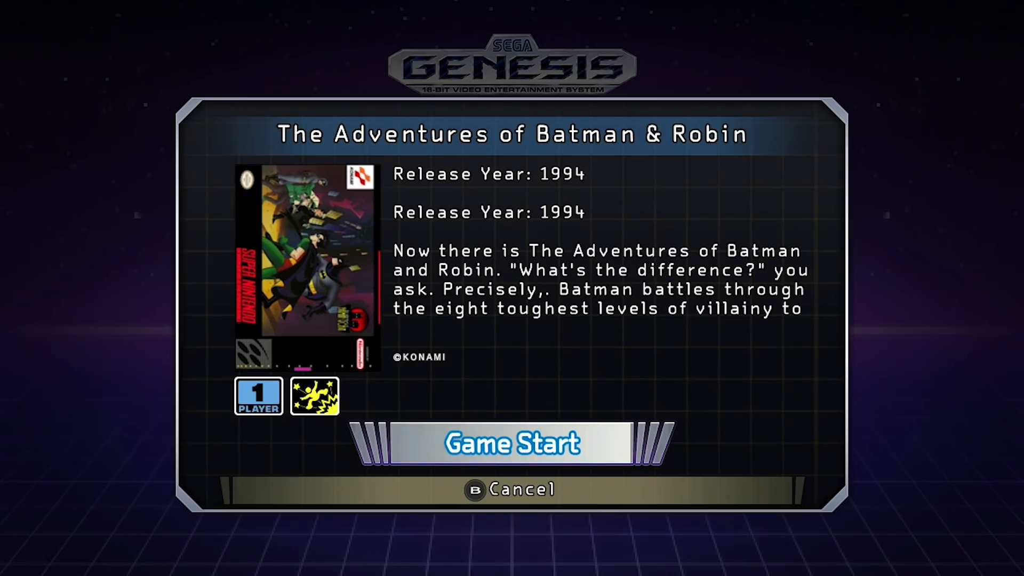
- Press Game Start to run The Adventures of Batman & Robin
left_click(511, 442)
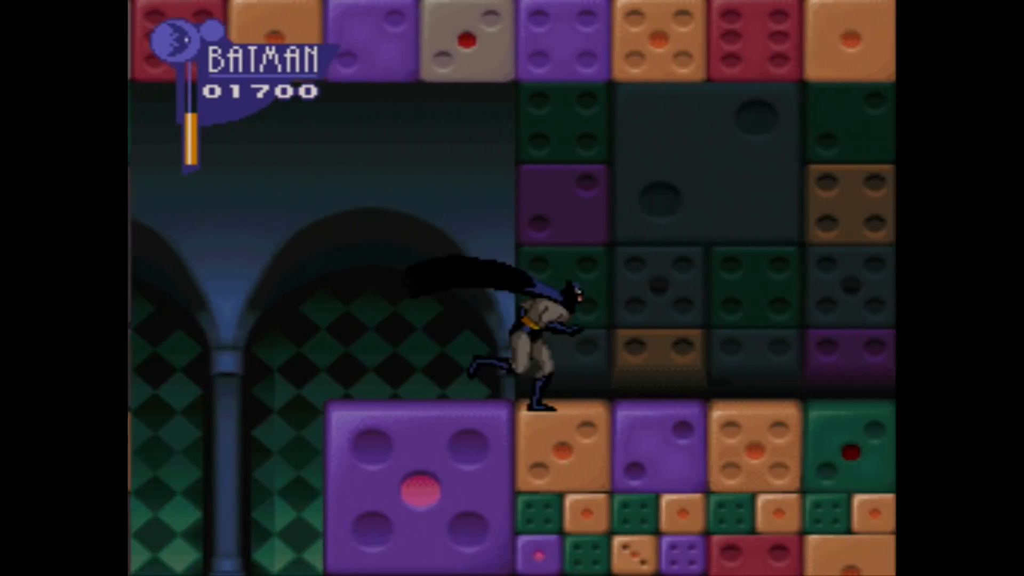
- Open the RetroArch Quick Menu over the running Batman & Robin game
key("Right")
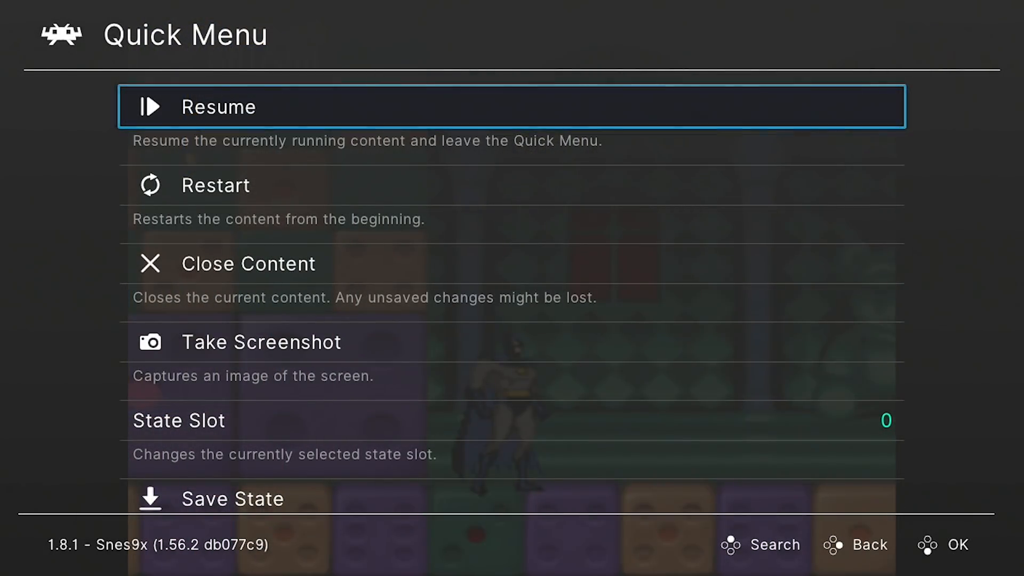
- Choose Close Content to quit Batman & Robin and return to the game library
left_click(856, 544)
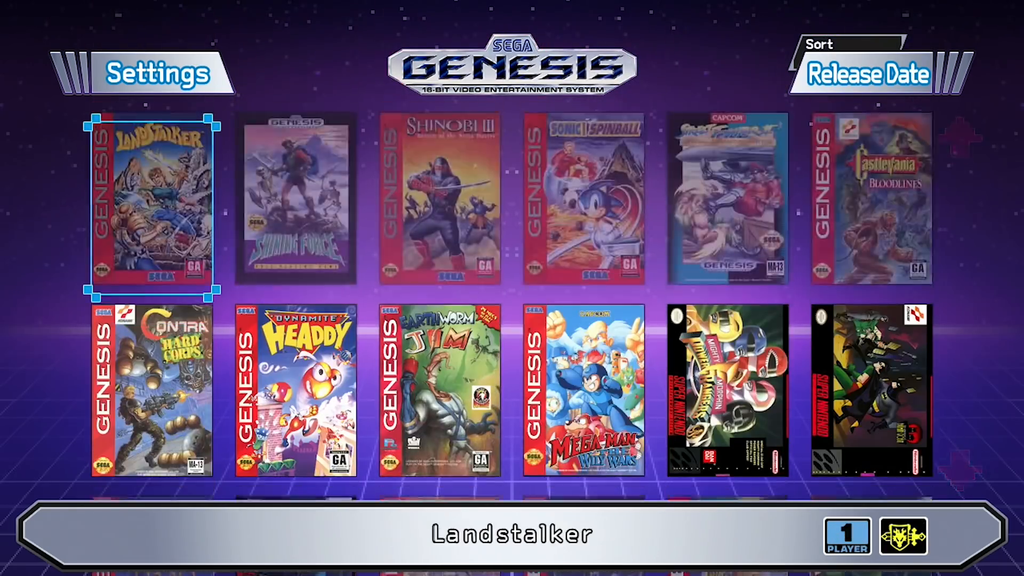
- Scroll the Genesis Mini game grid up and down past Batman & Robin to Earthworm Jim
scroll("up", 3)
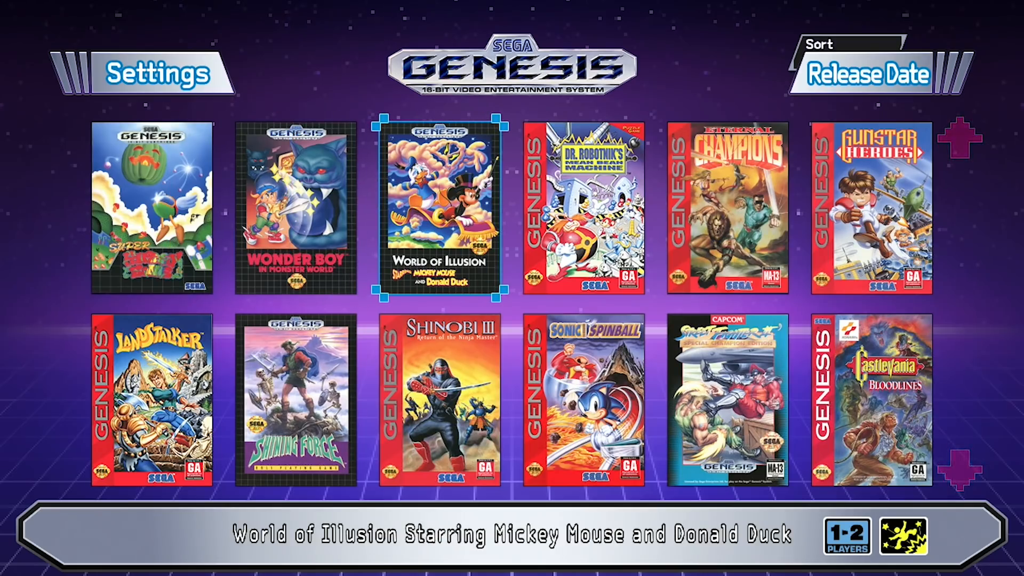
scroll("down", 3)
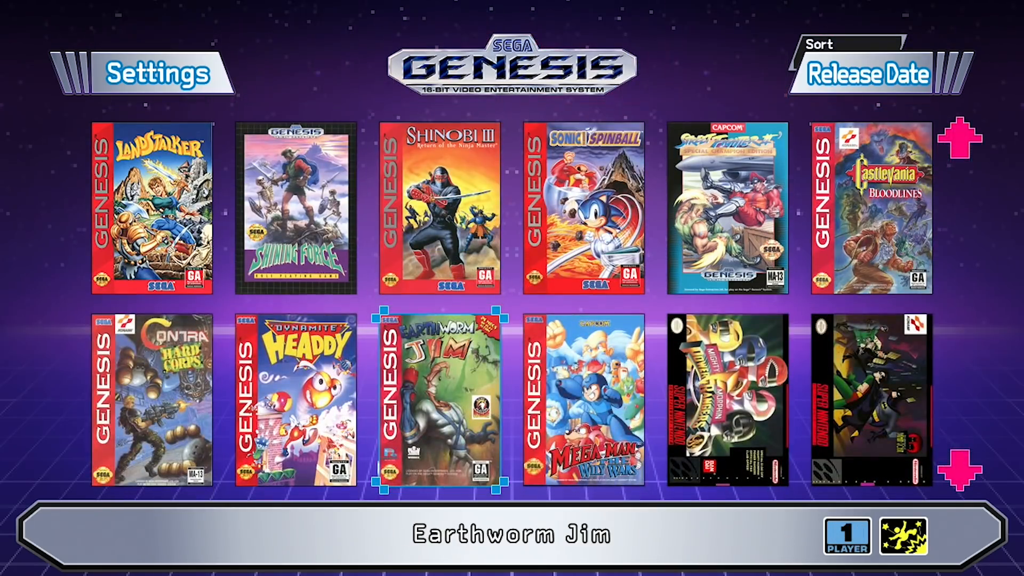